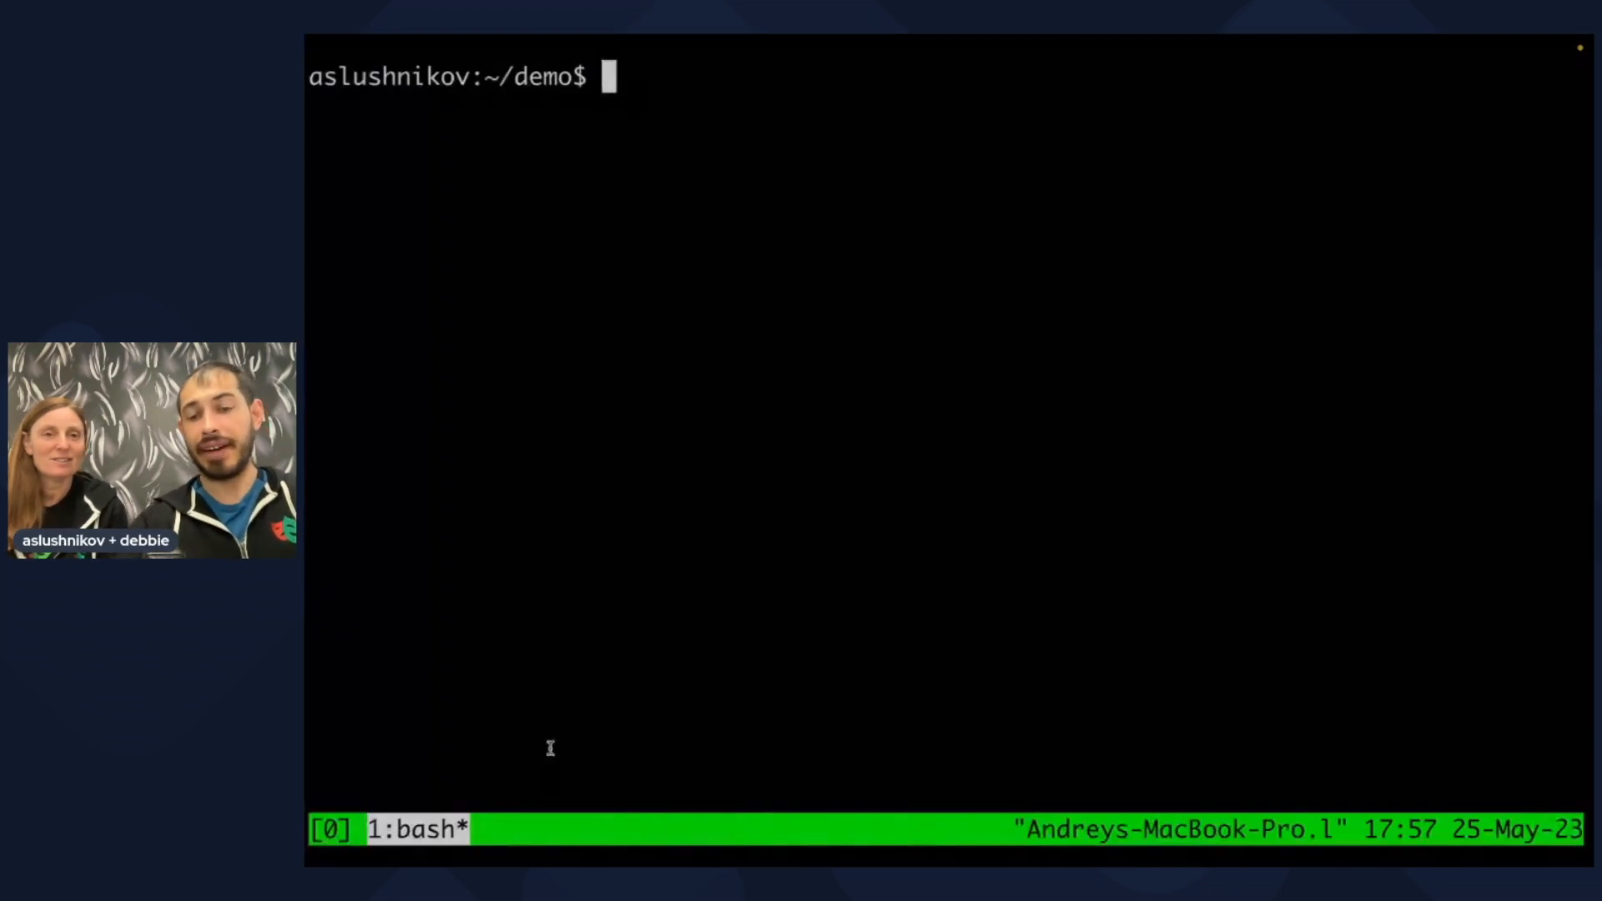
Print demo.spec.ts with bat to show the navigation and screenshot test.
text(bat)
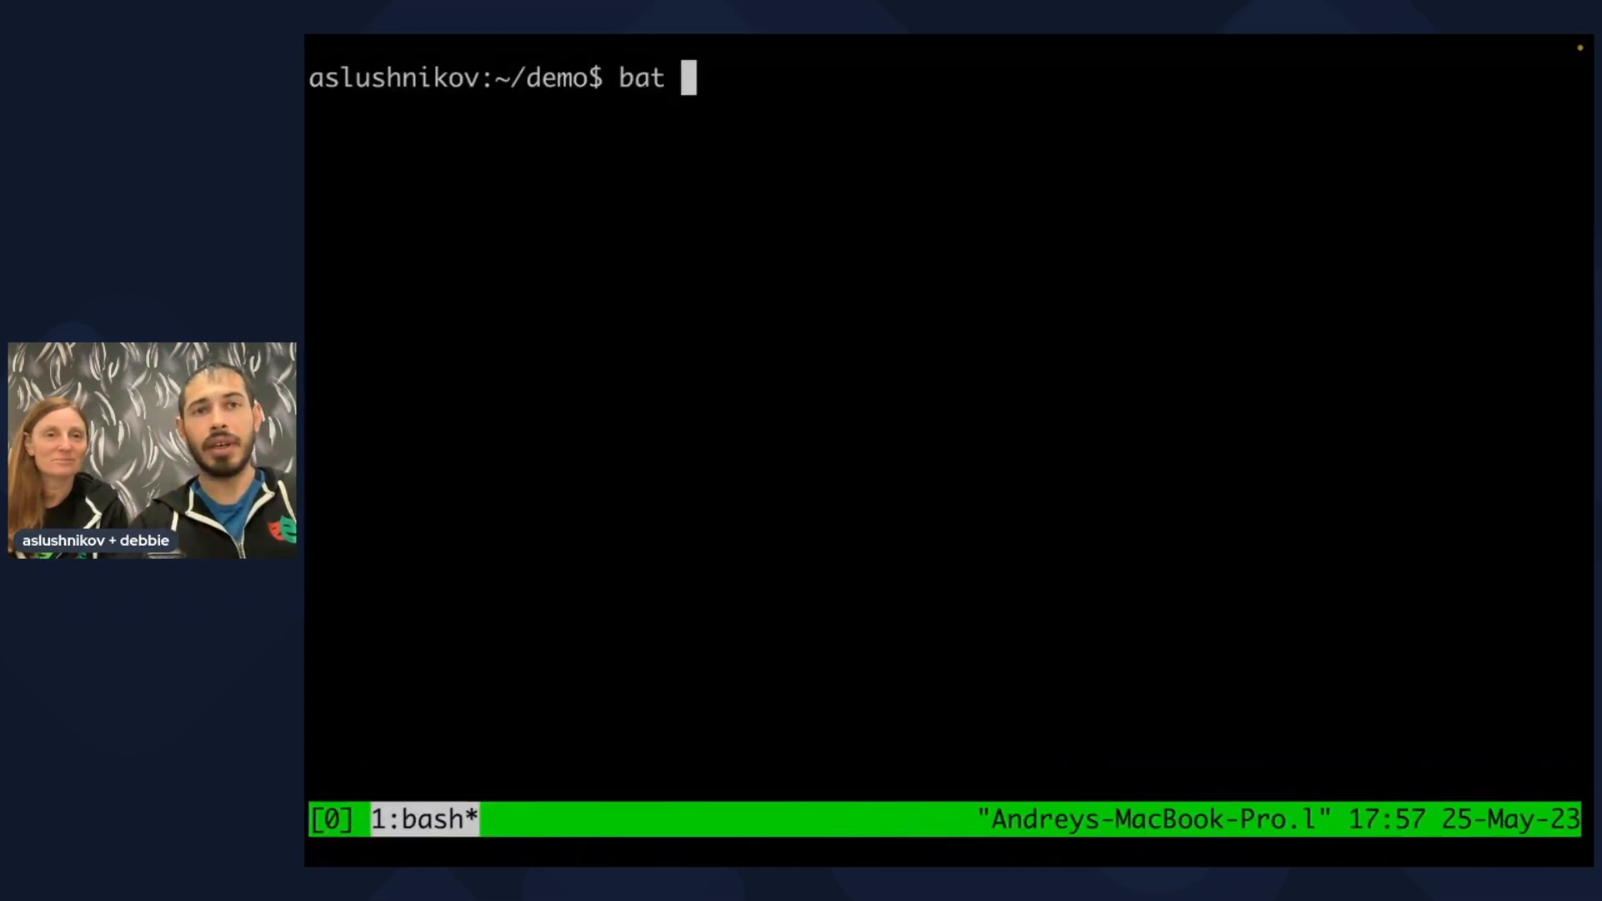
text(demo.spec.ts)
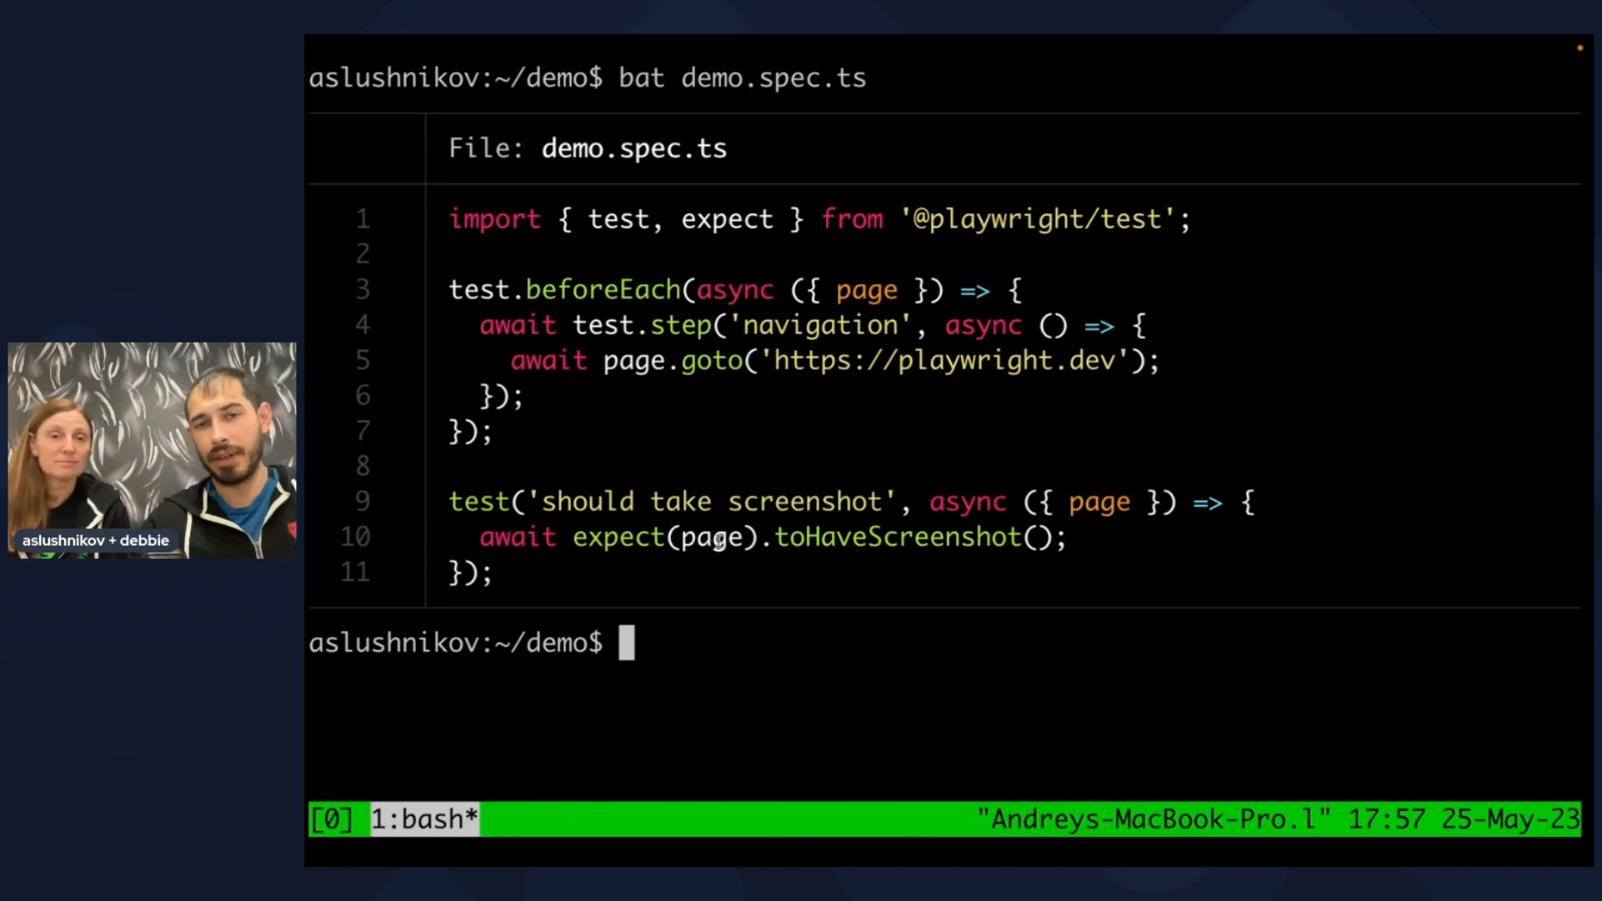
Run `npx playwright test --ui` to open UI mode with the screenshot test passing.
text(npx pl)
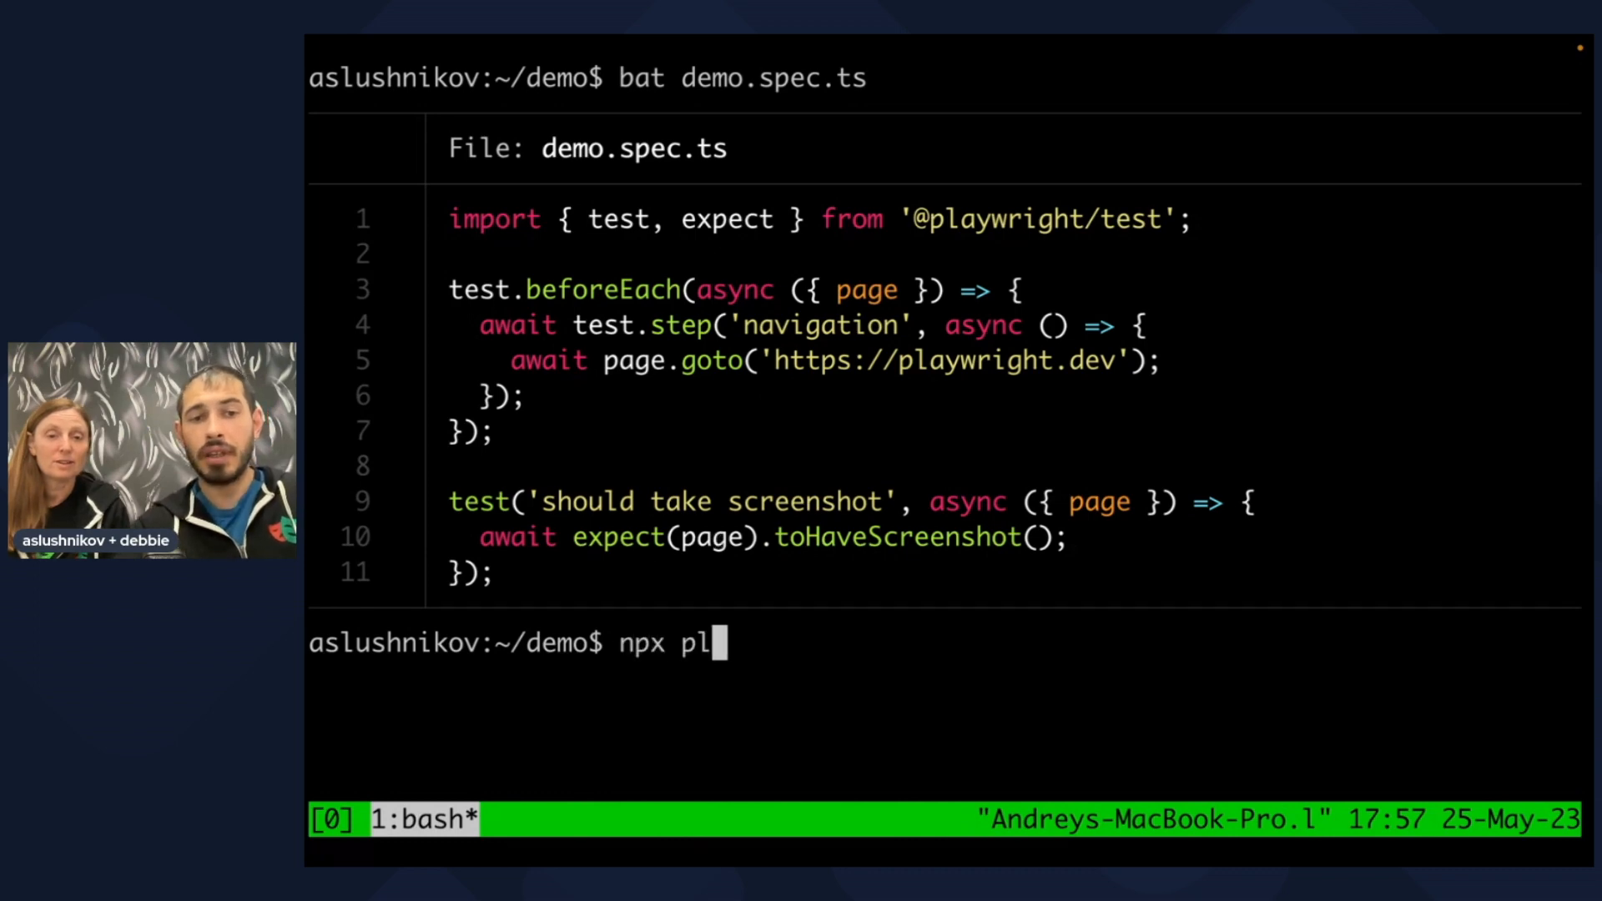
text(aywright test -)
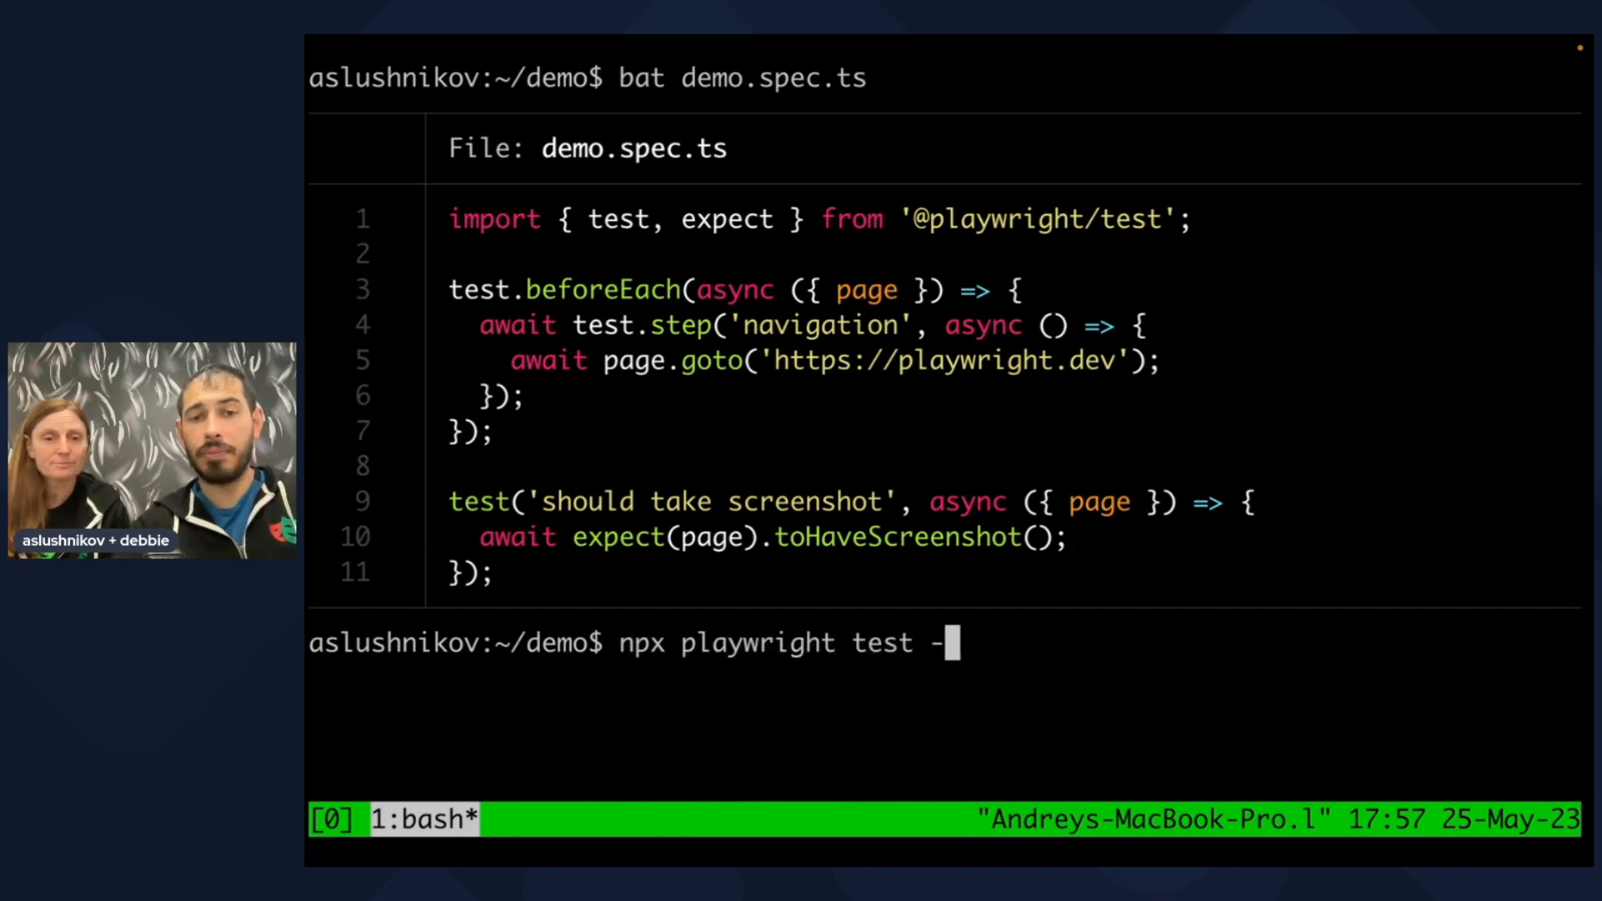
text(-ui)
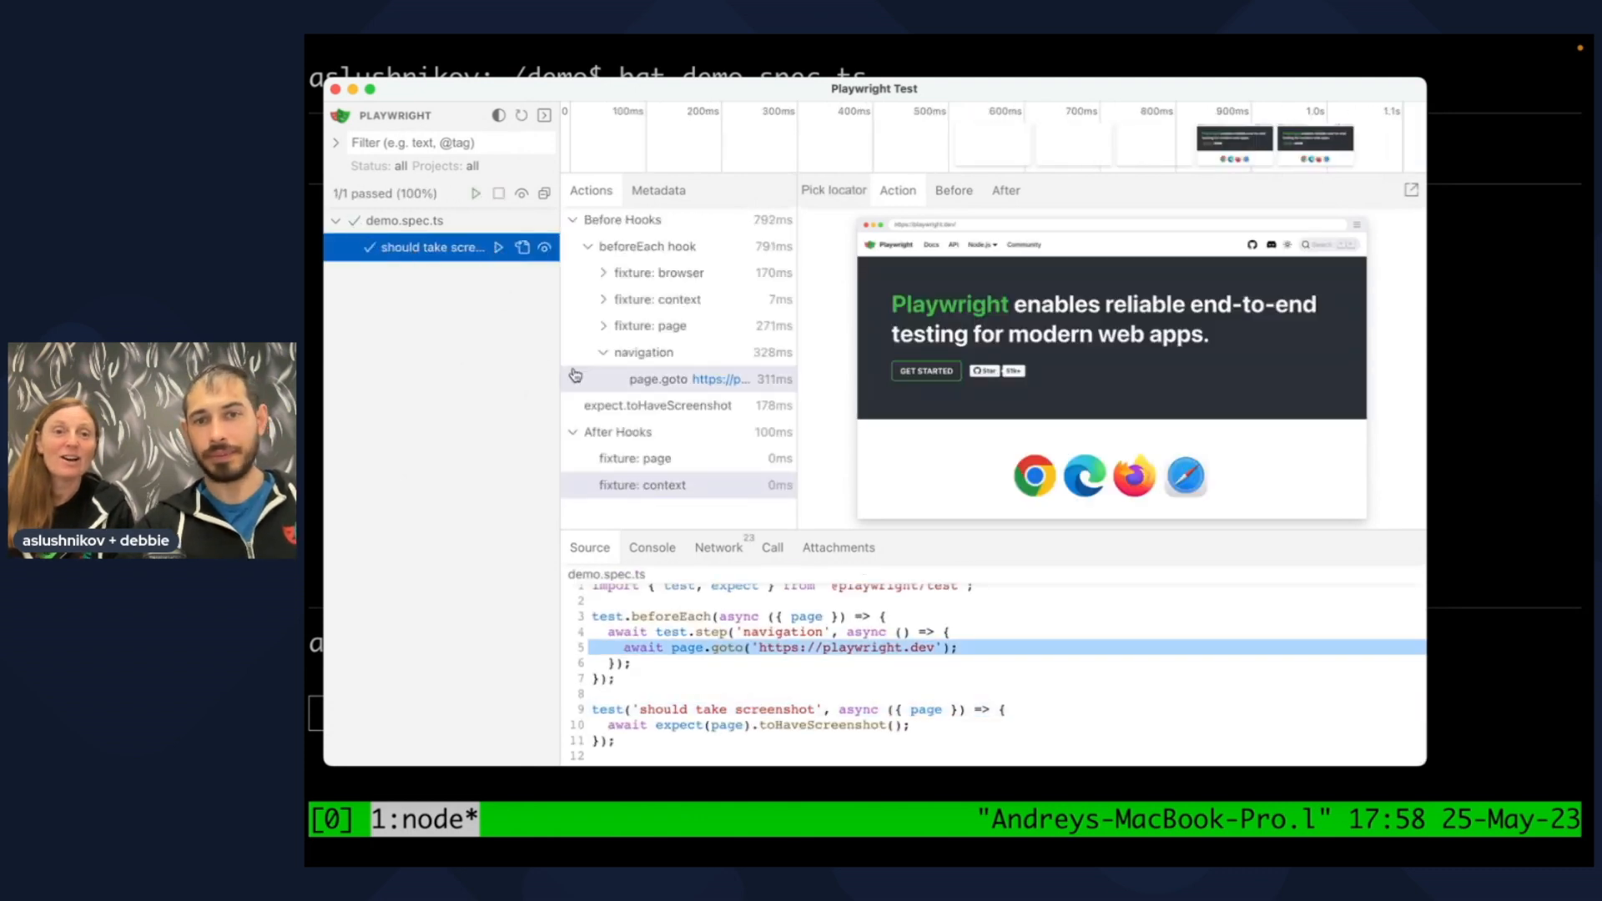
Collapse After Hooks and expand Before Hooks to inspect the browser fixture.
click(658, 272)
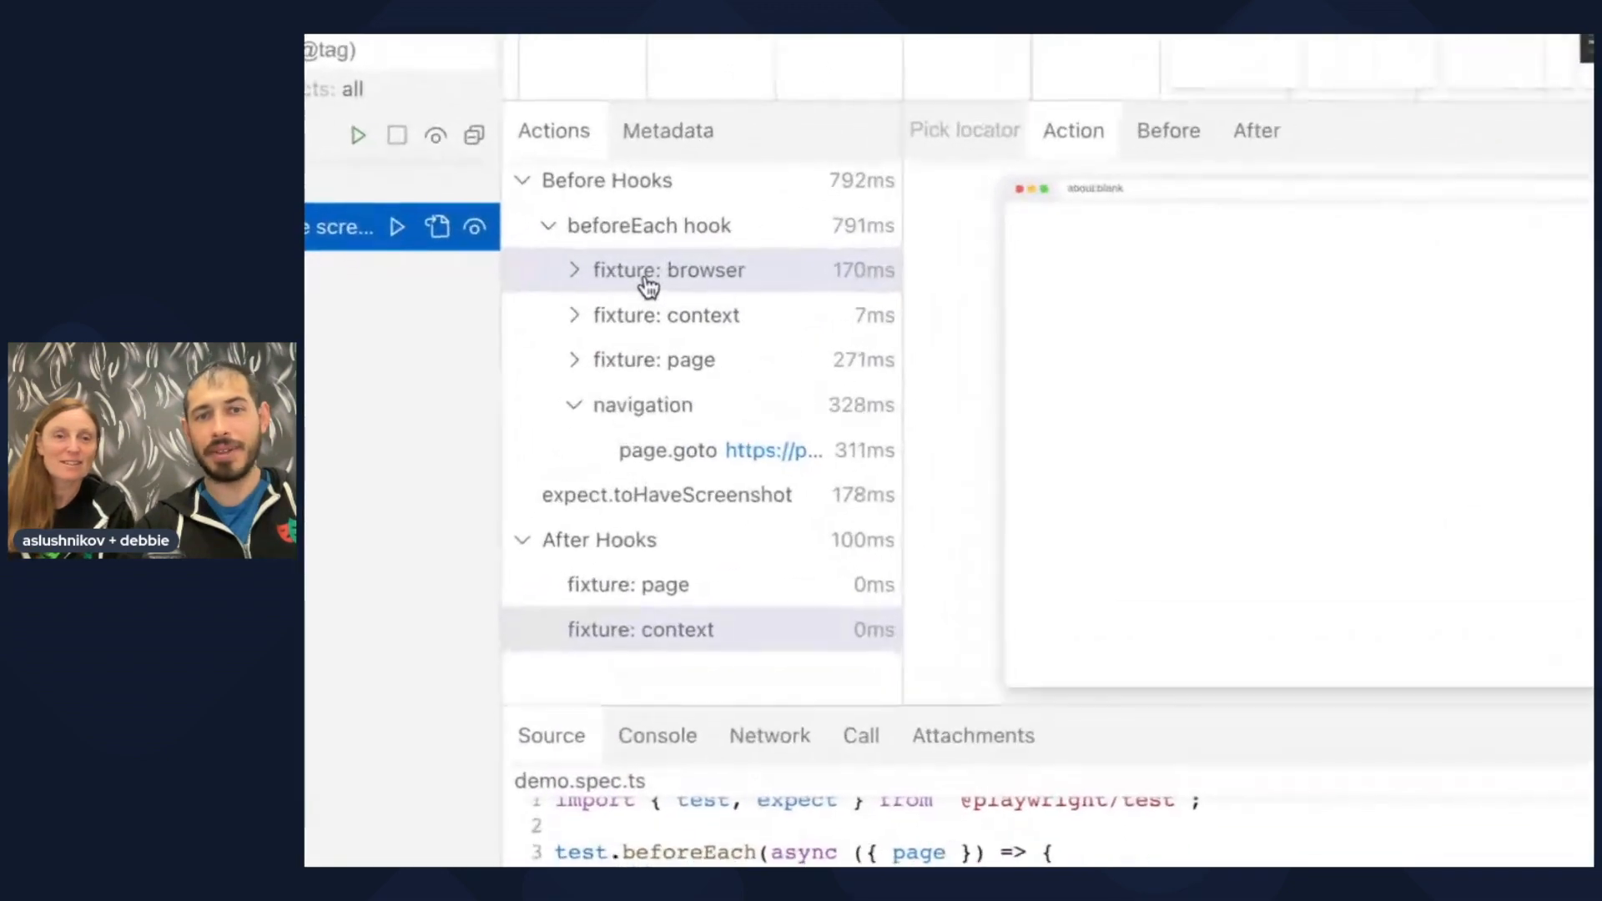
click(521, 180)
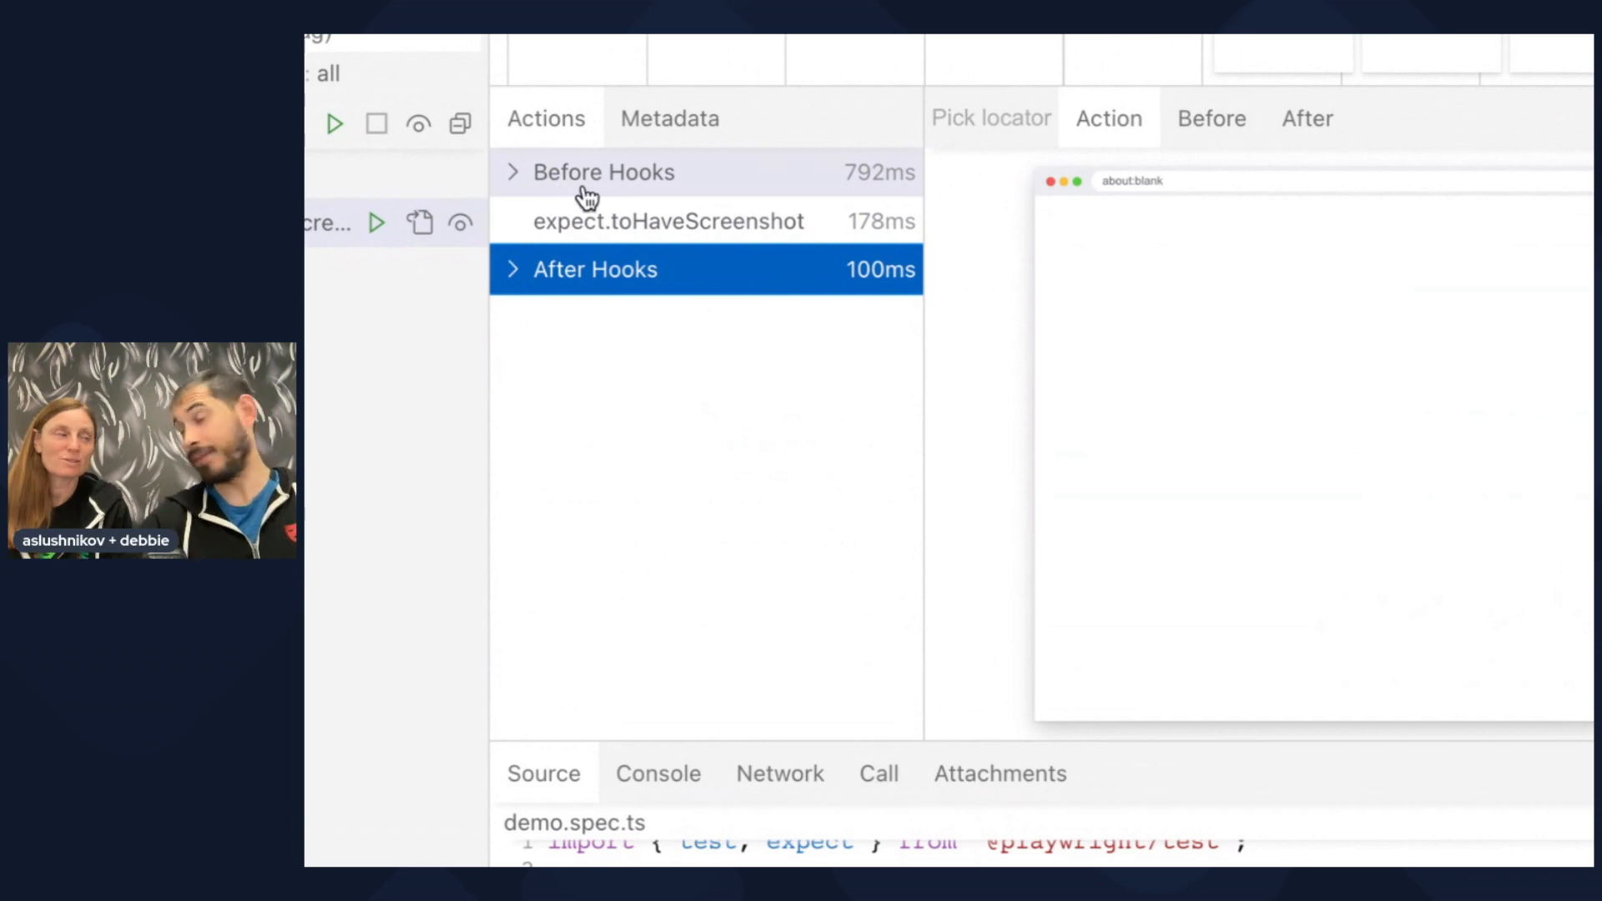
click(514, 172)
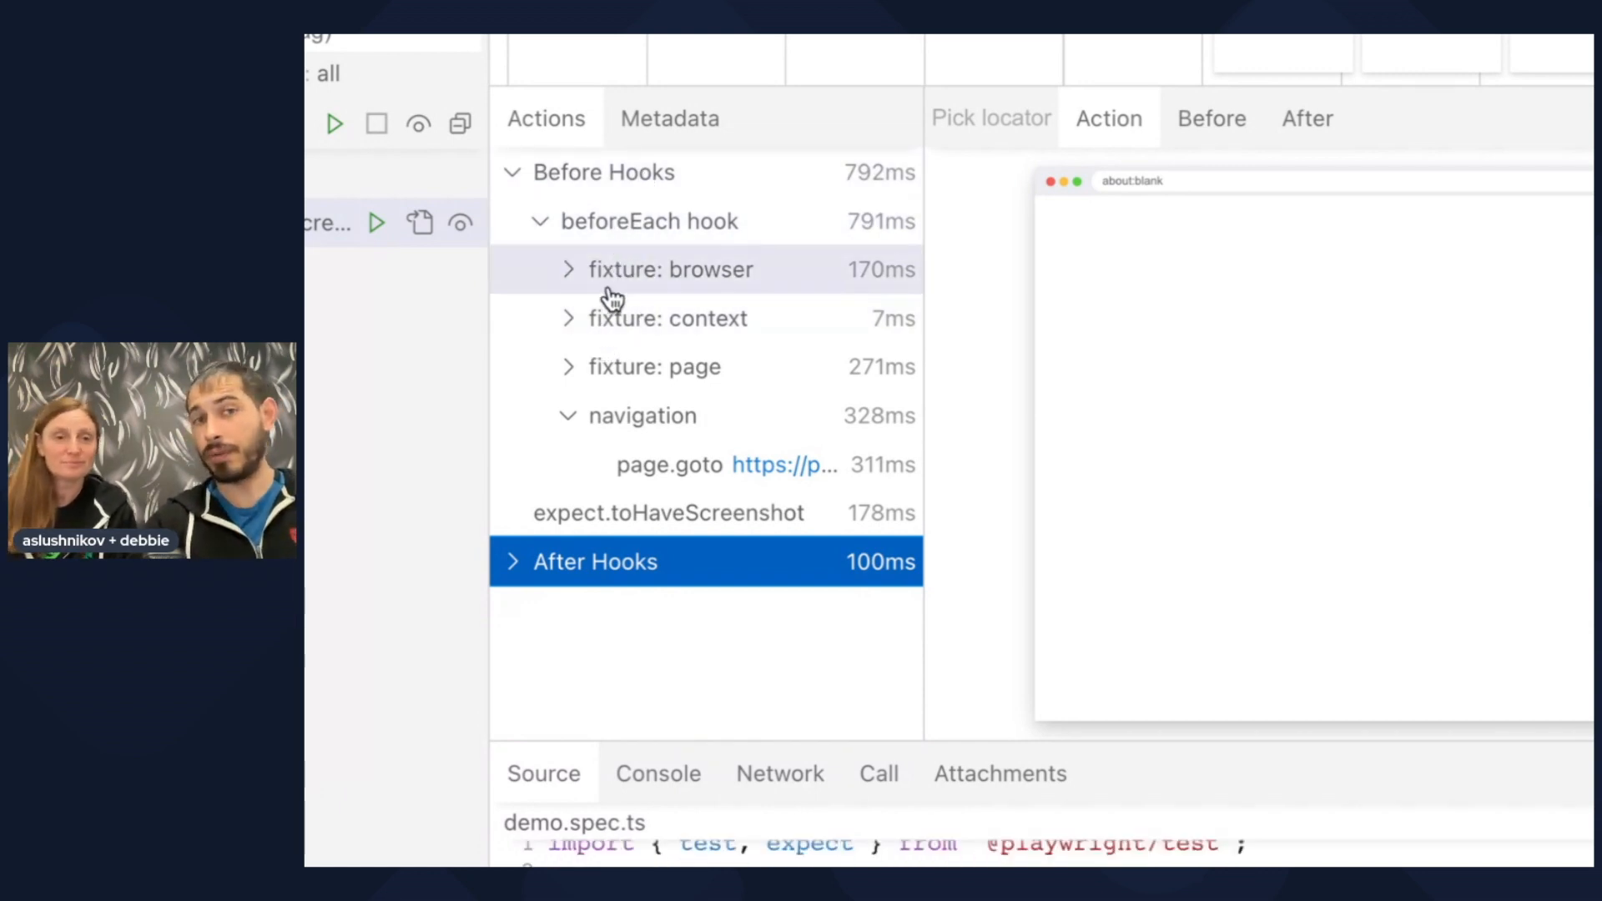
click(570, 269)
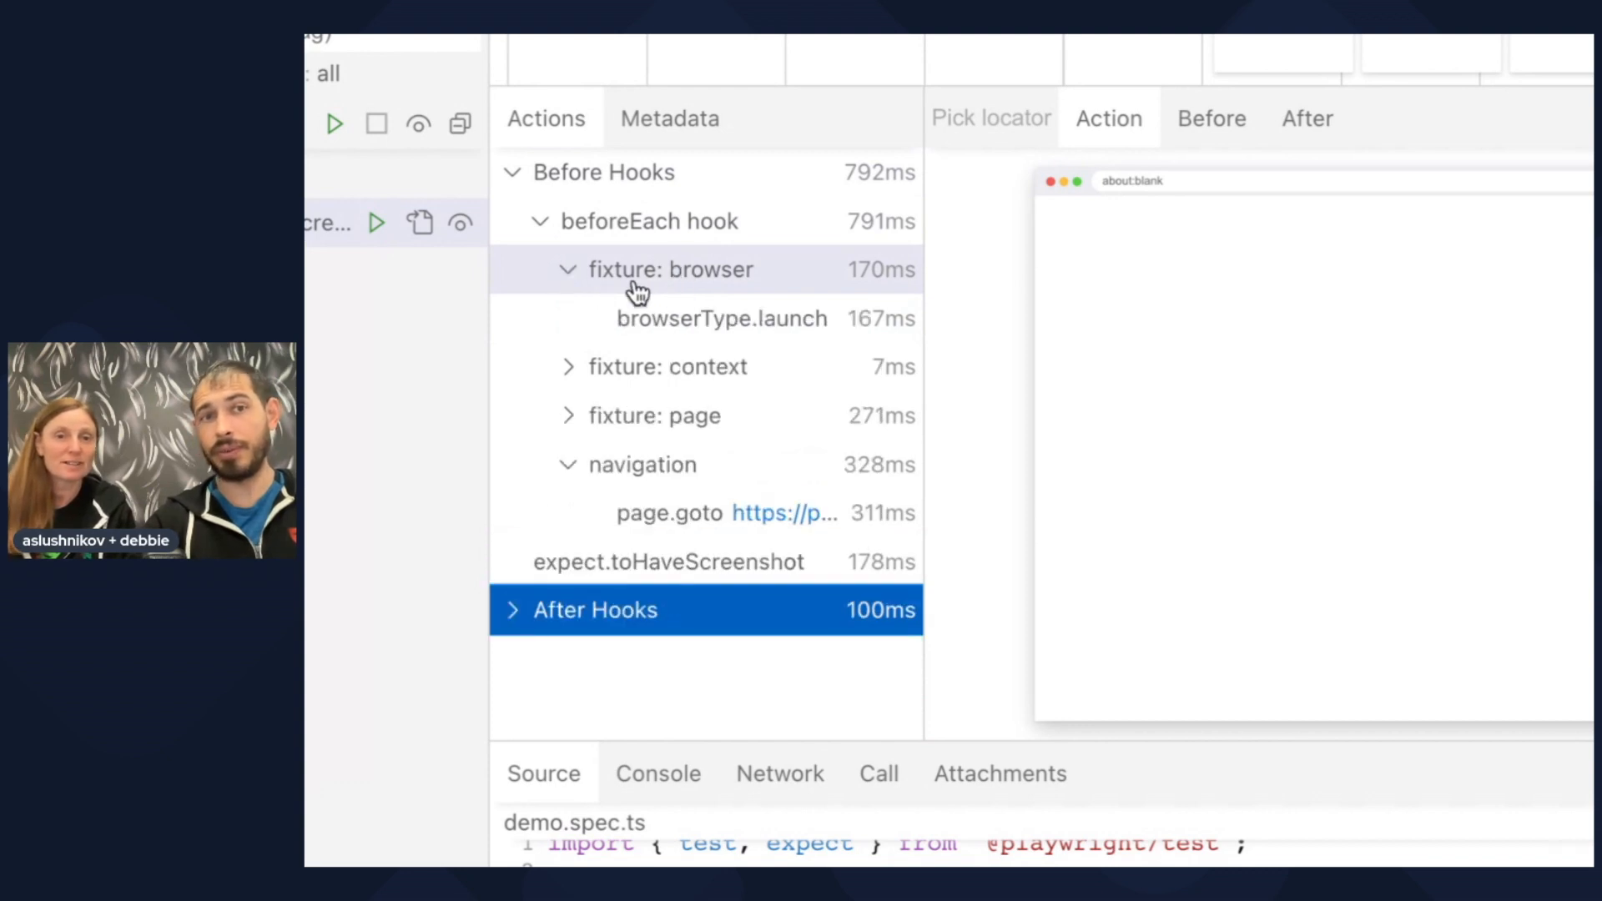
click(721, 318)
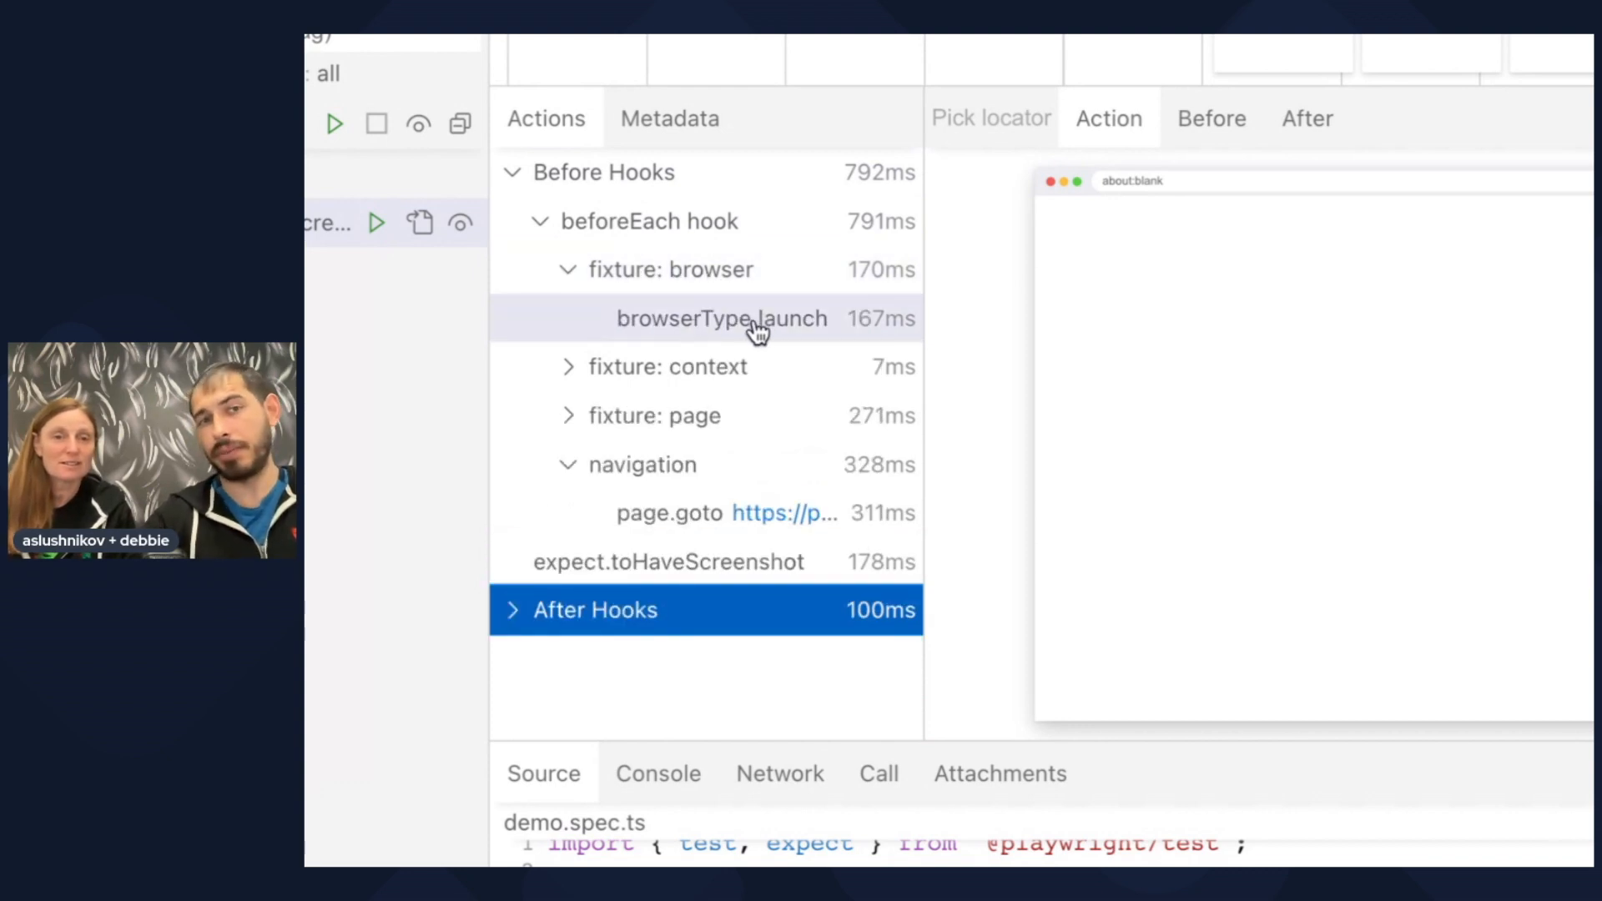
click(569, 269)
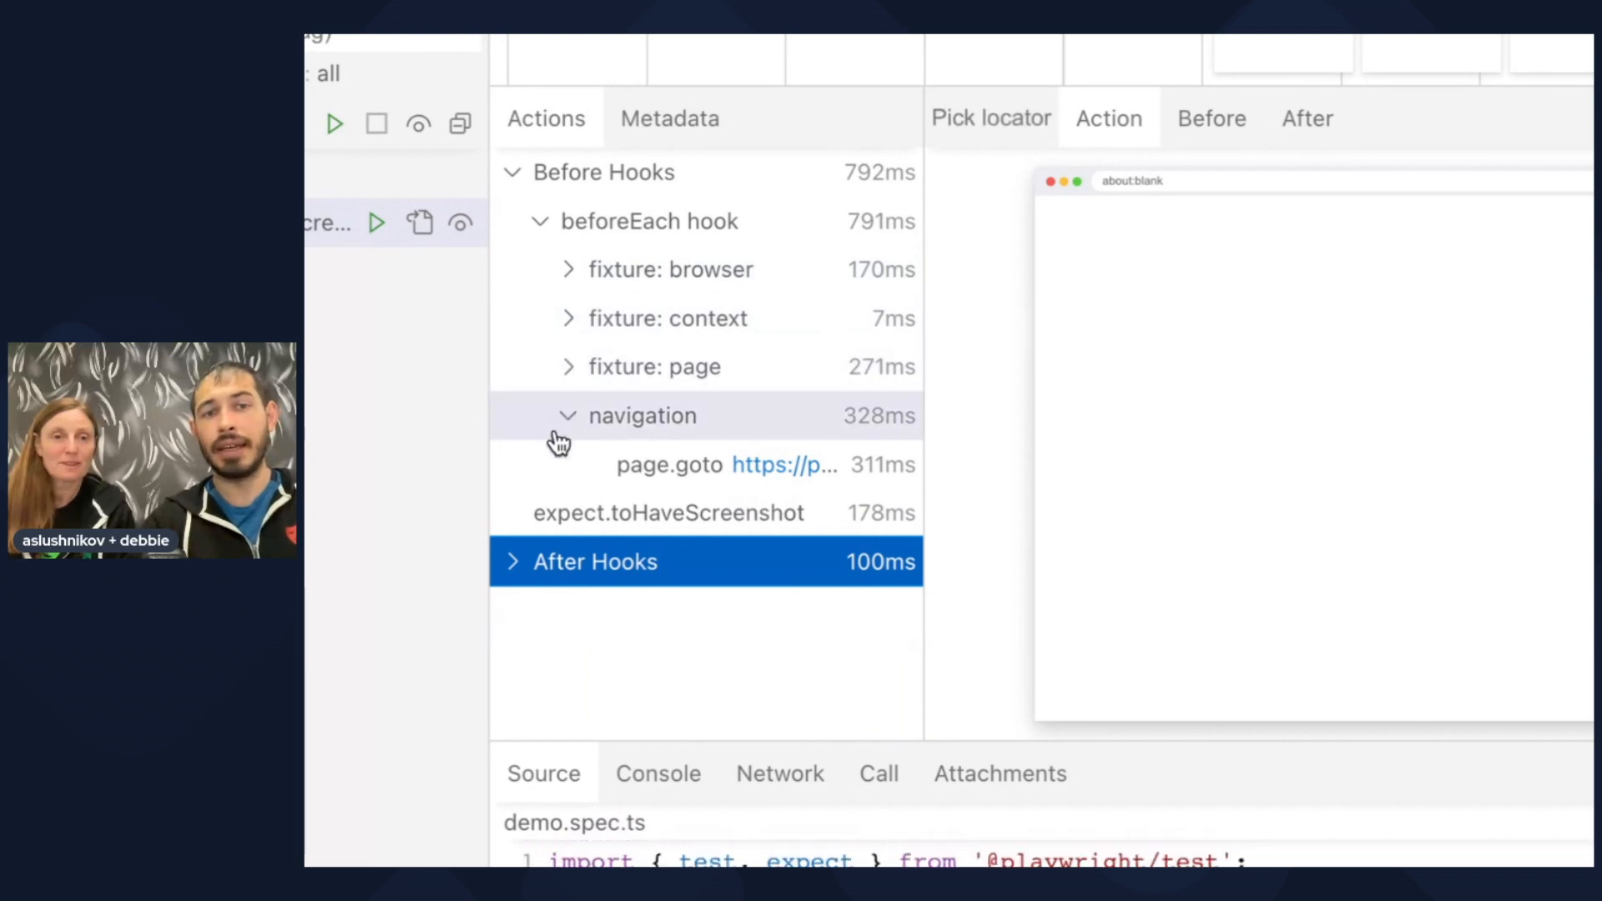
mouse_move(665, 432)
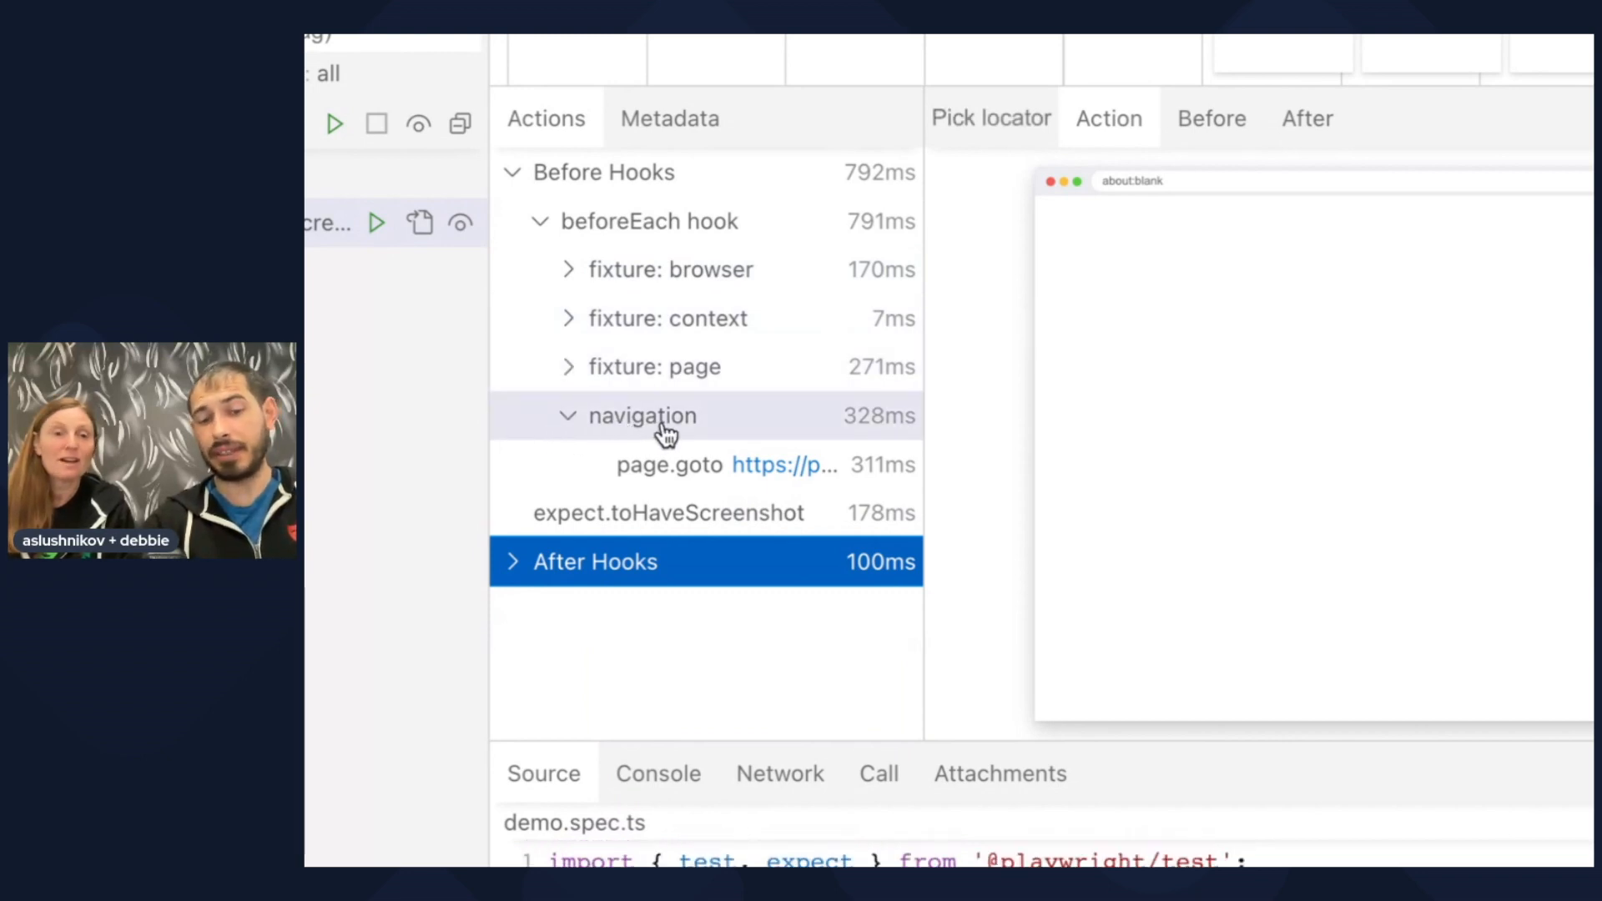
mouse_move(656, 445)
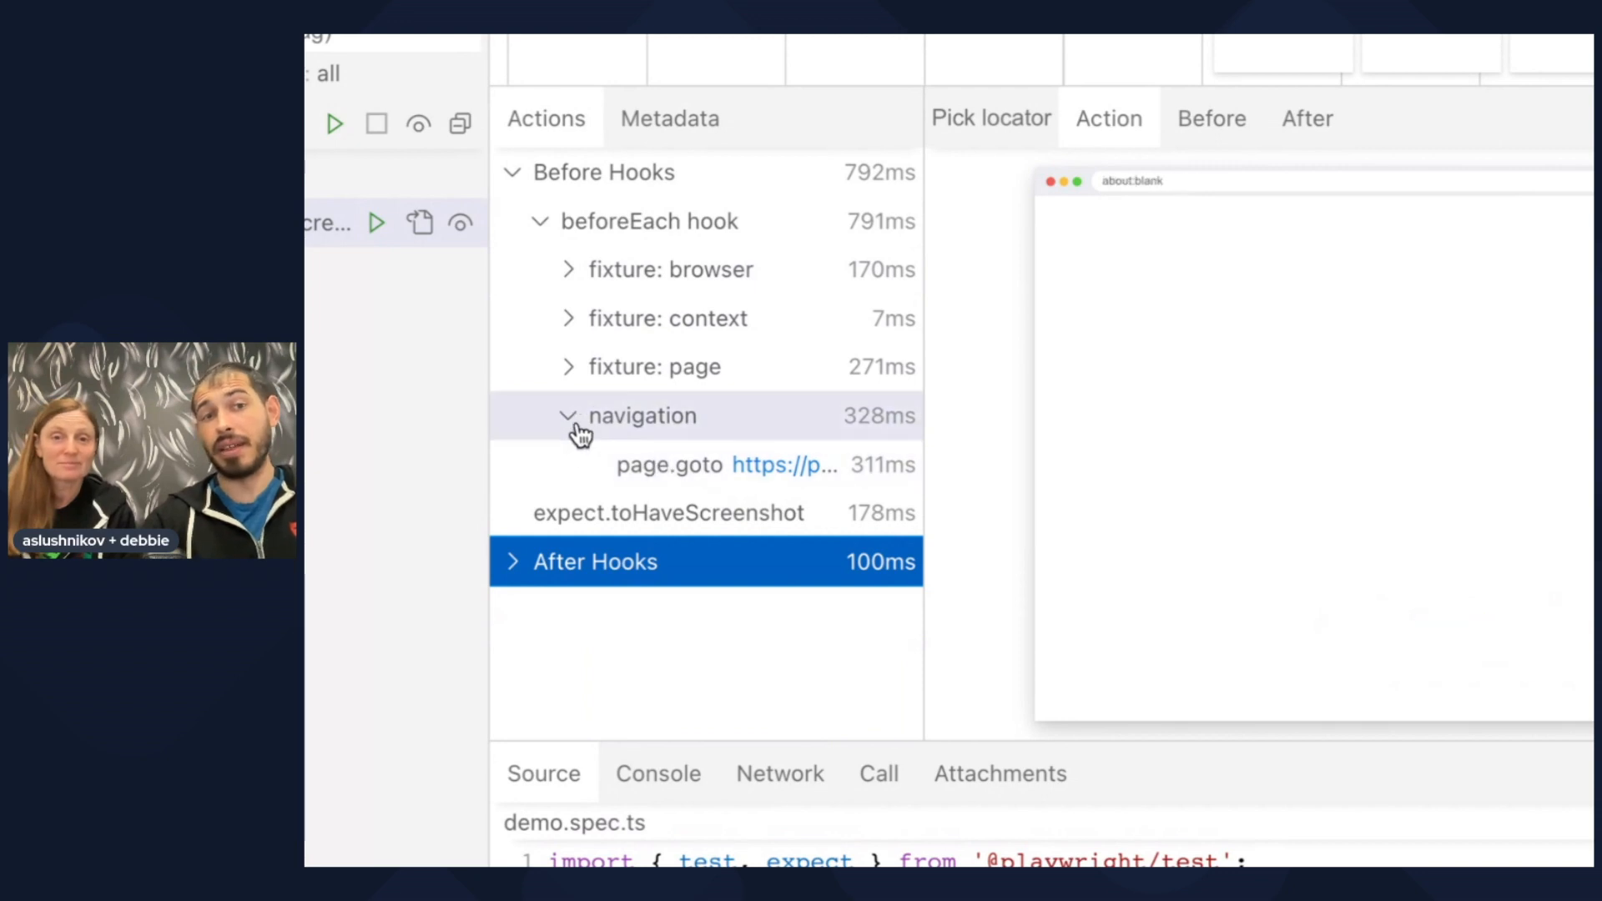
Collapse navigation, select expect.toHaveScreenshot, and return to demo.spec.ts in vim.
click(569, 416)
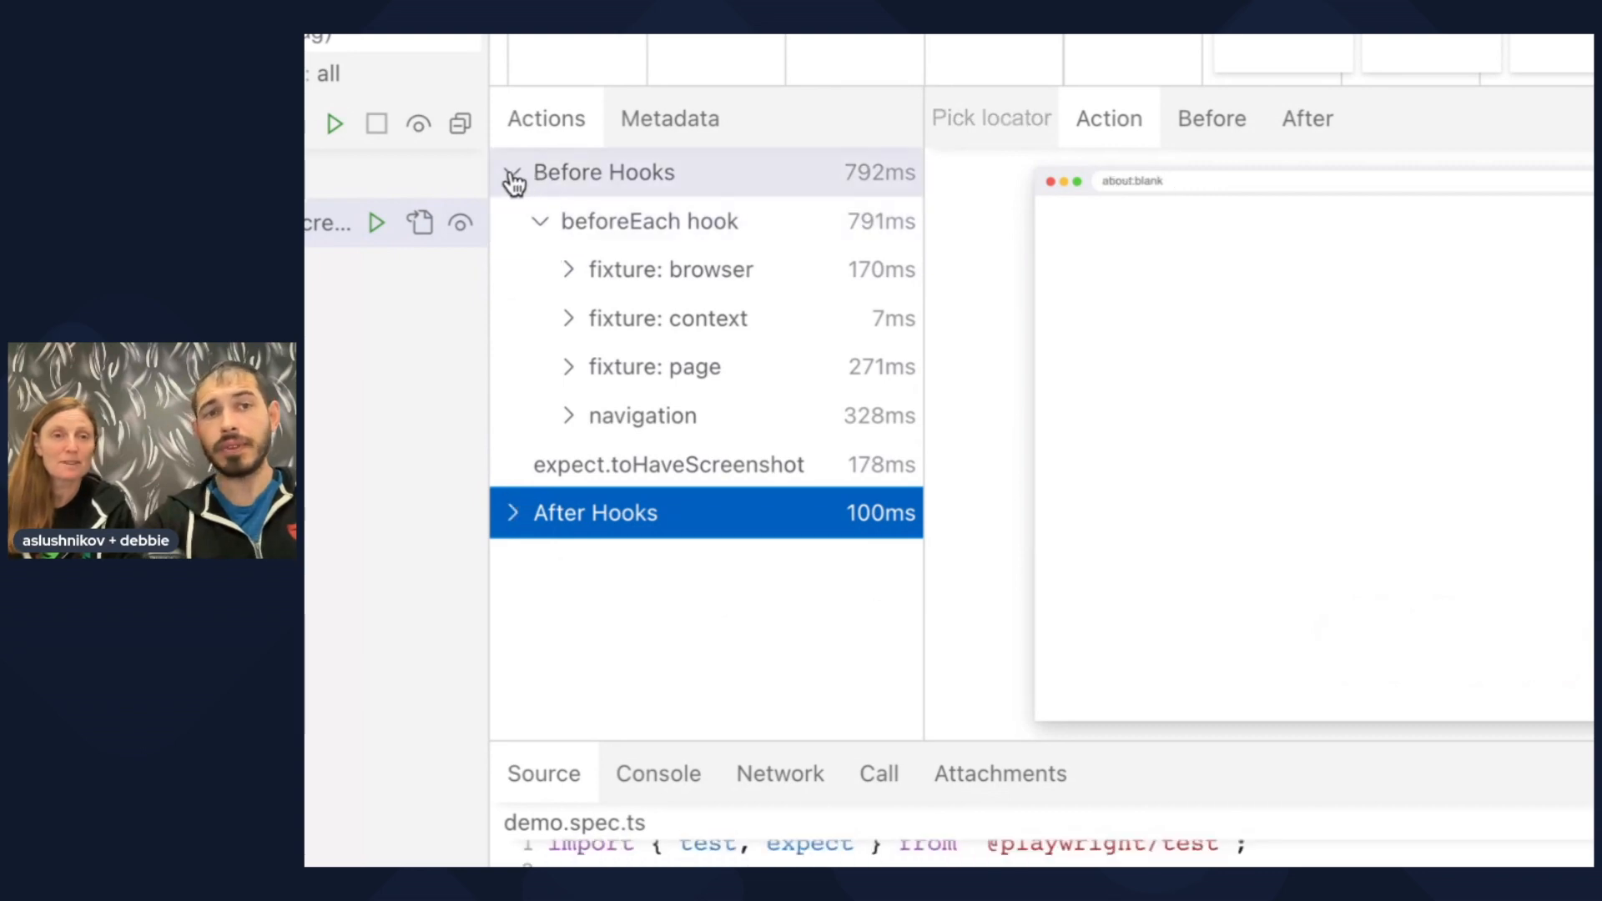
click(669, 464)
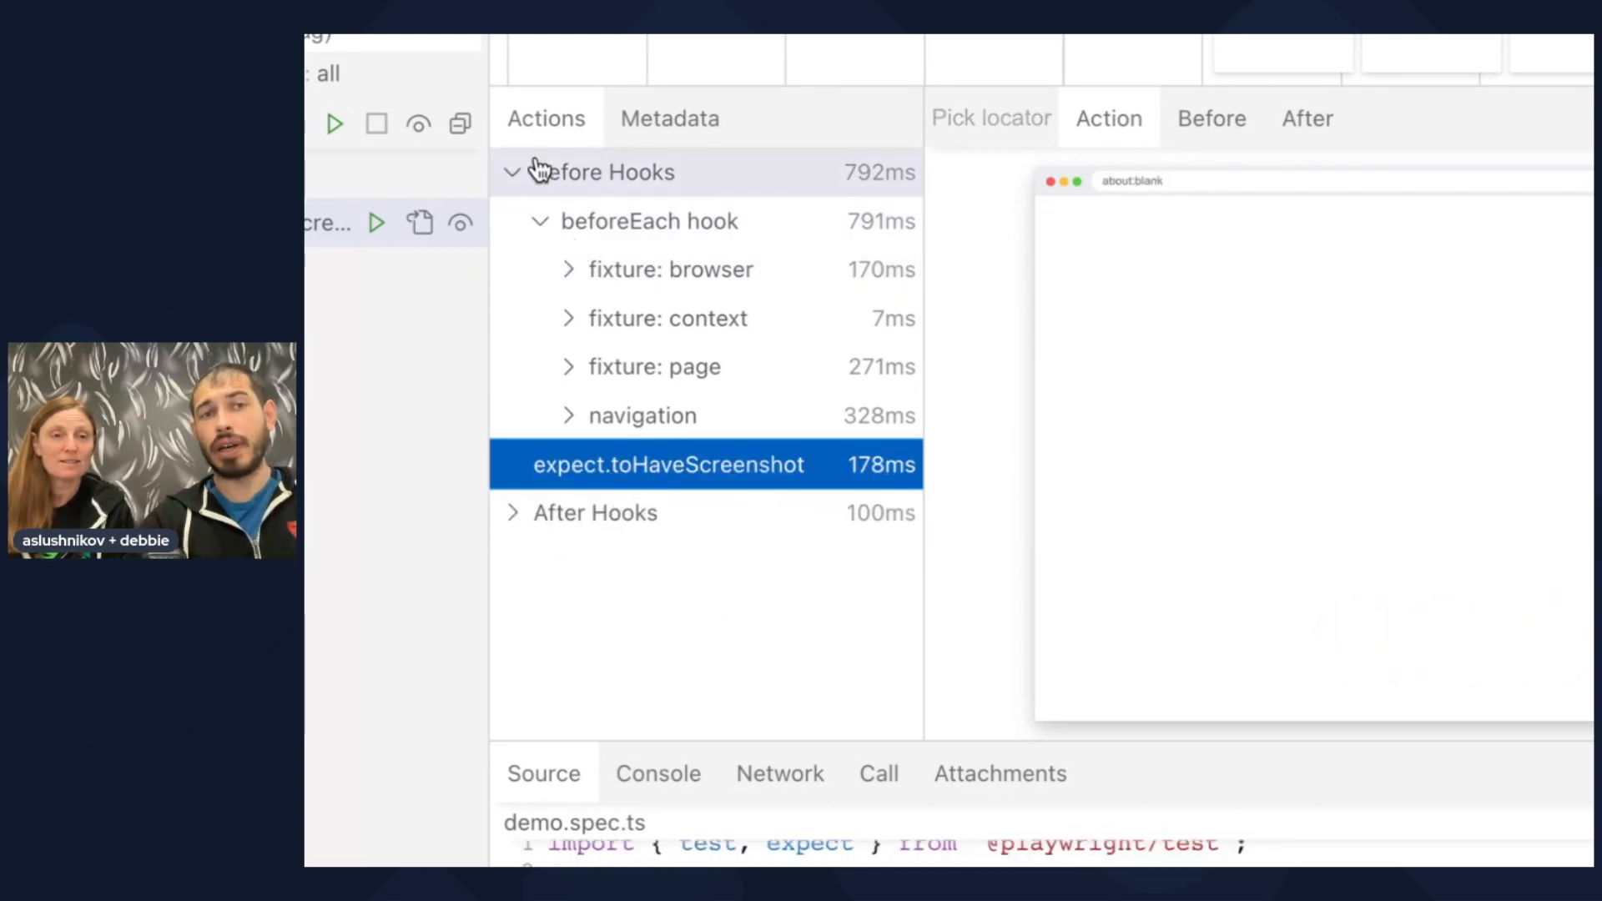
click(511, 172)
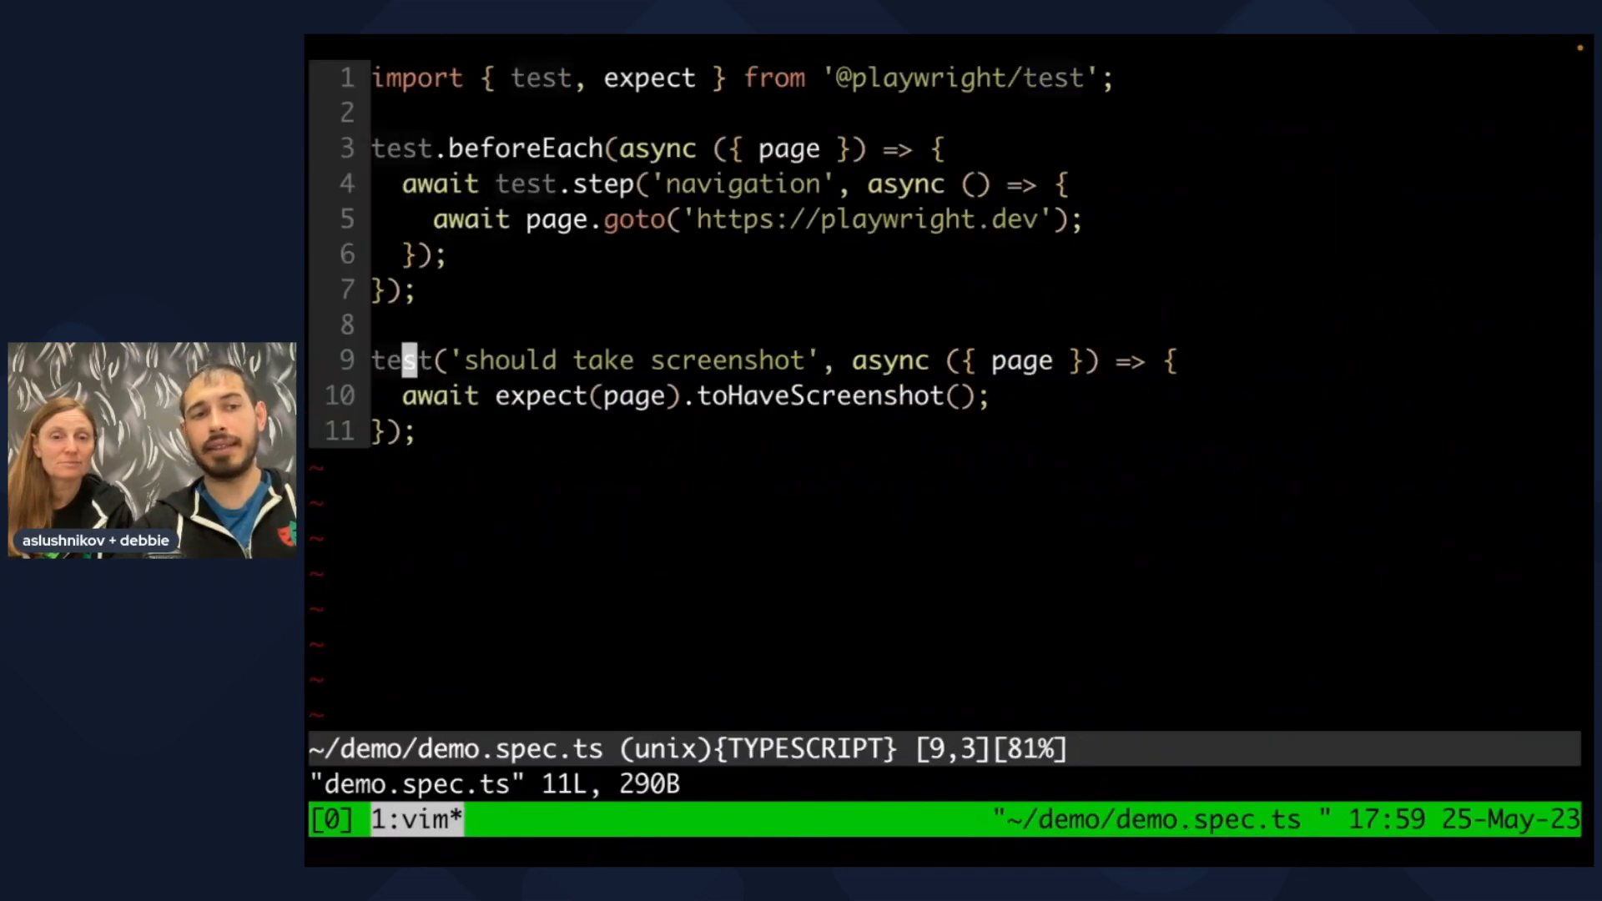
Add `await page.getByText('Get Started').evaluate(el => el.remove())` and save with :wq.
text(await p)
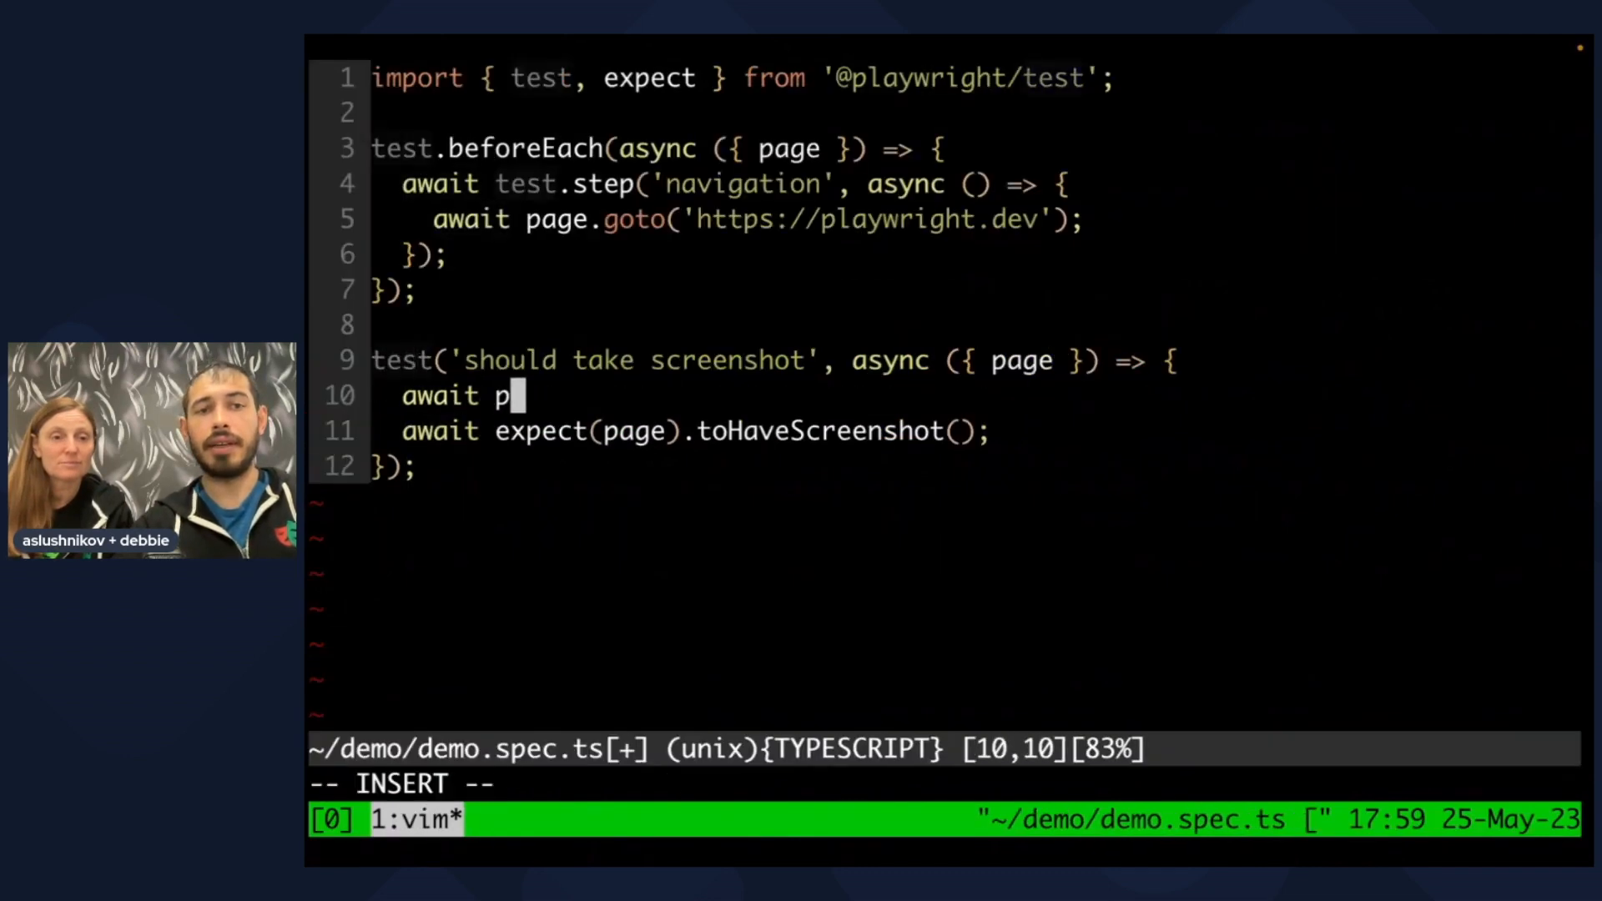
text(age.getByText()
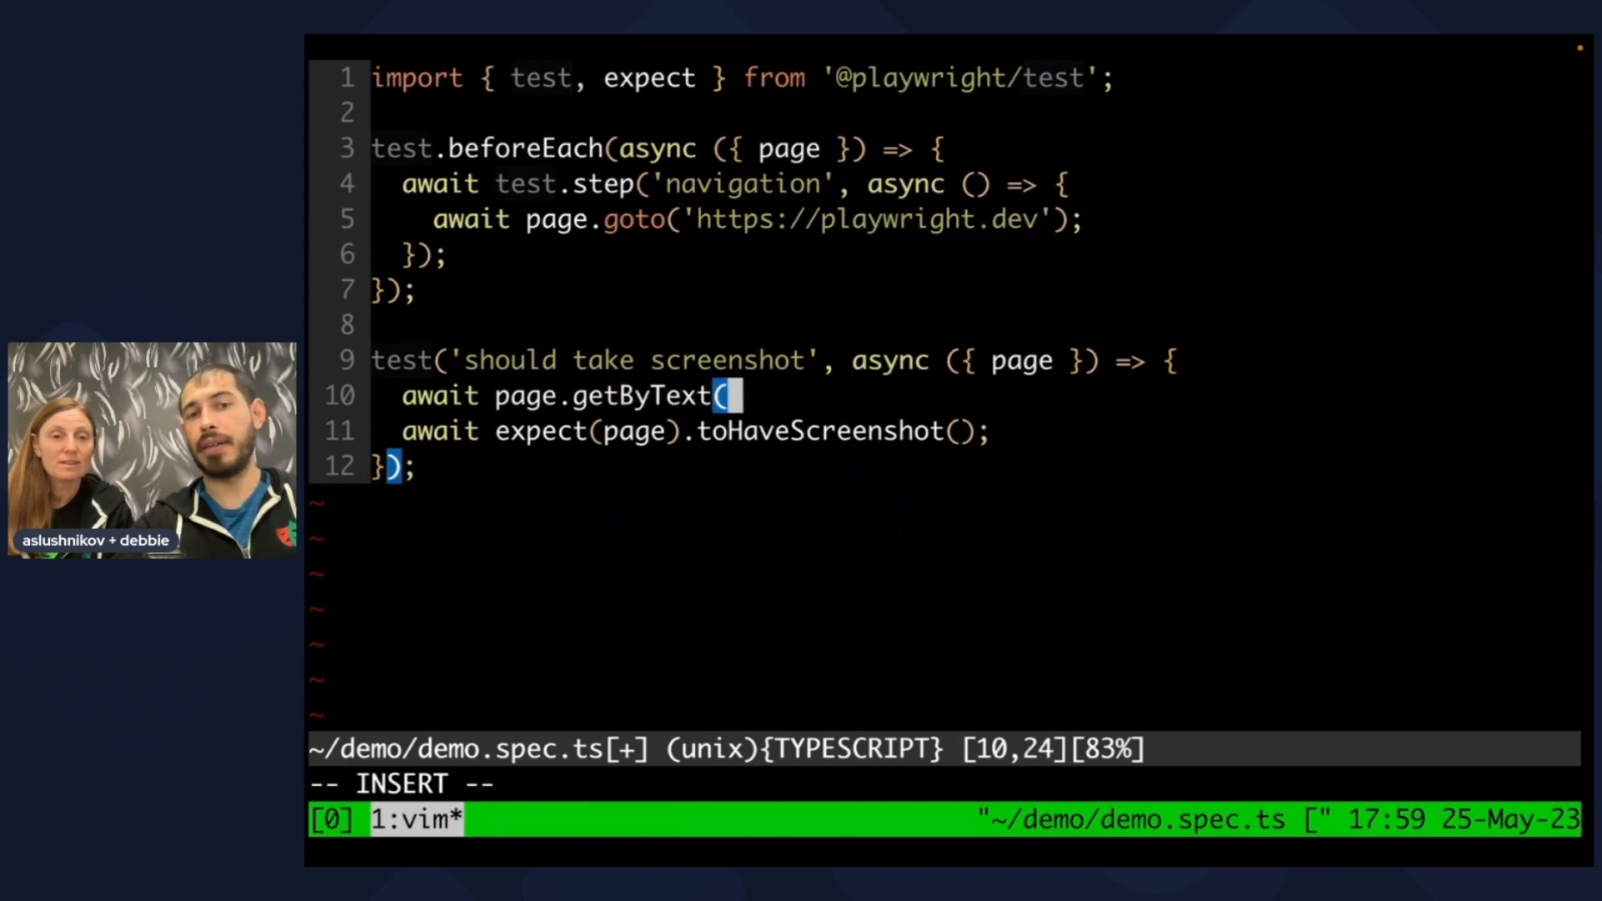
text('Get Sa)
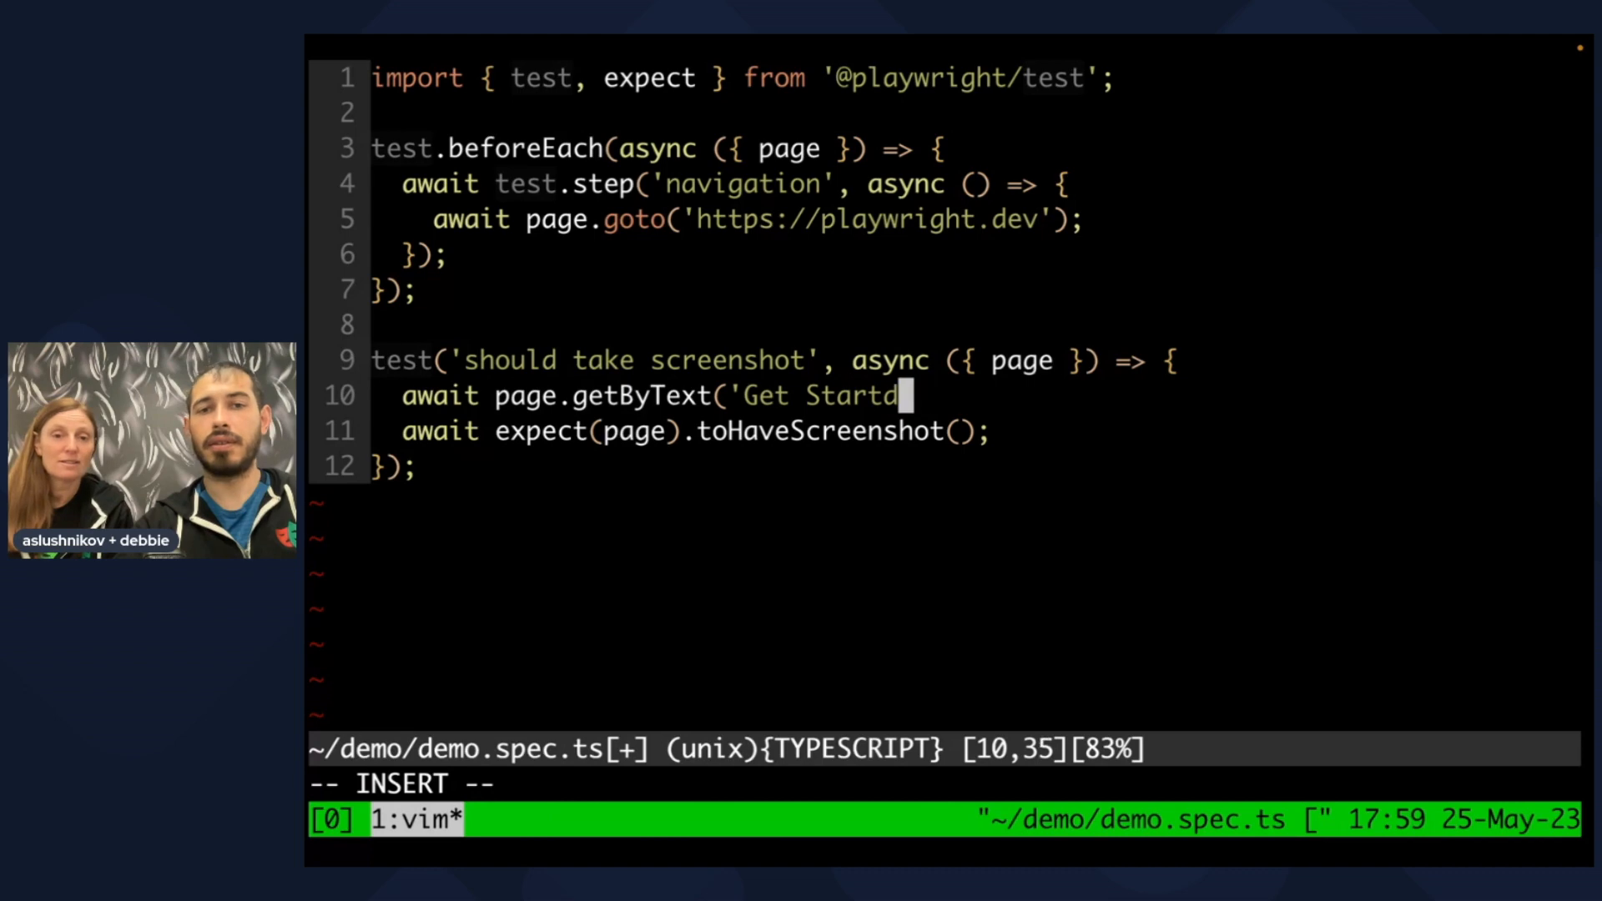
text(ed').eval)
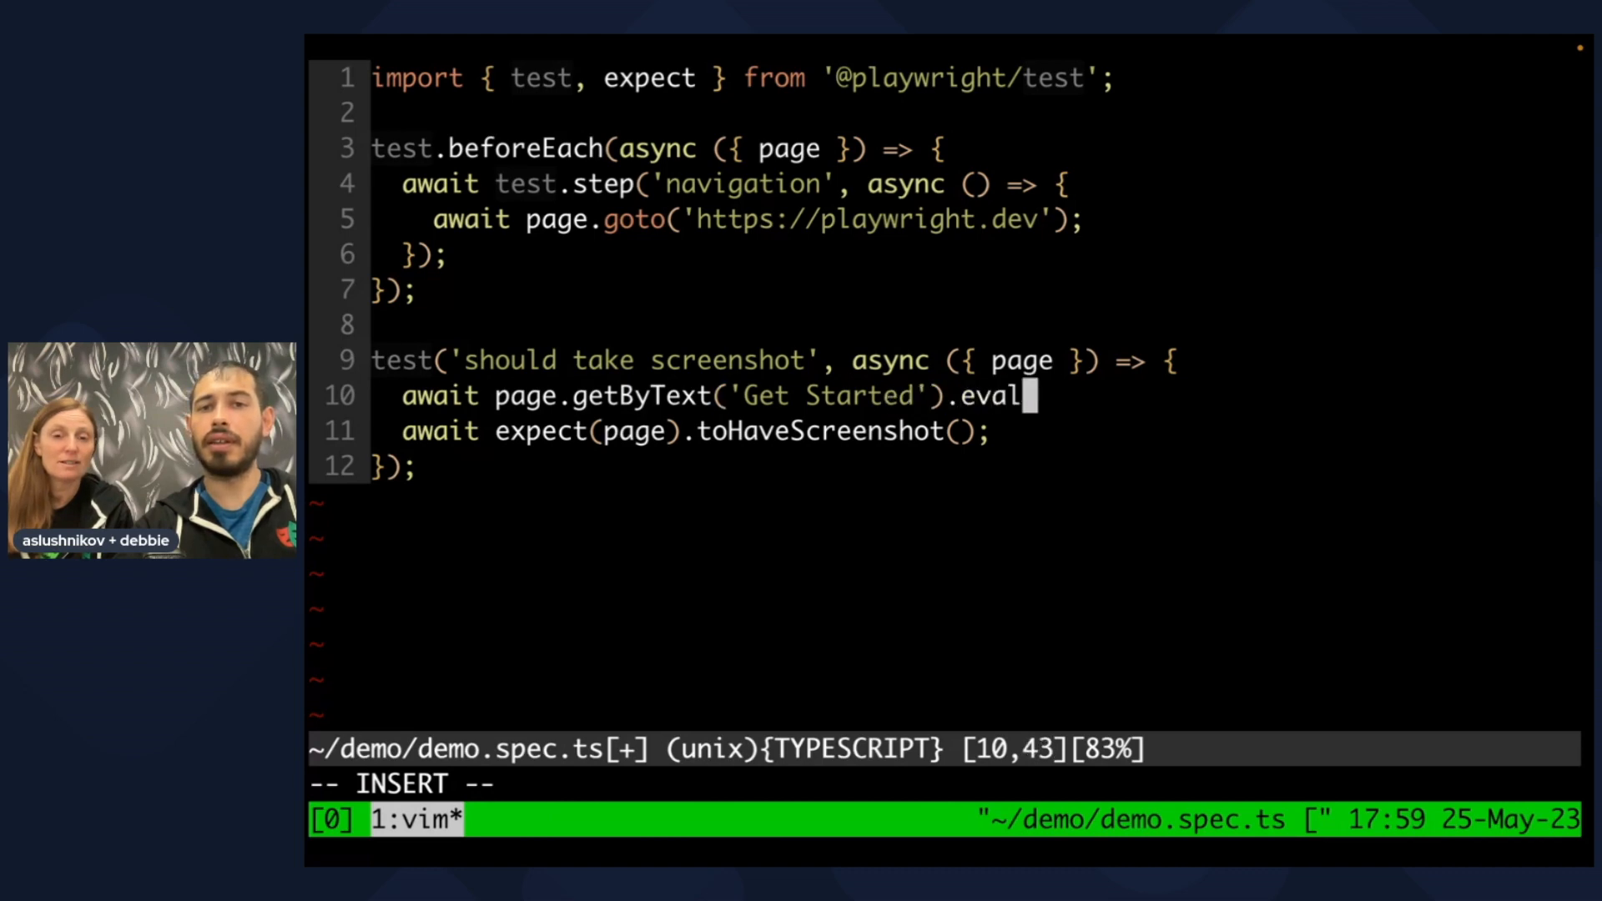
text(uate(el => el.remove());)
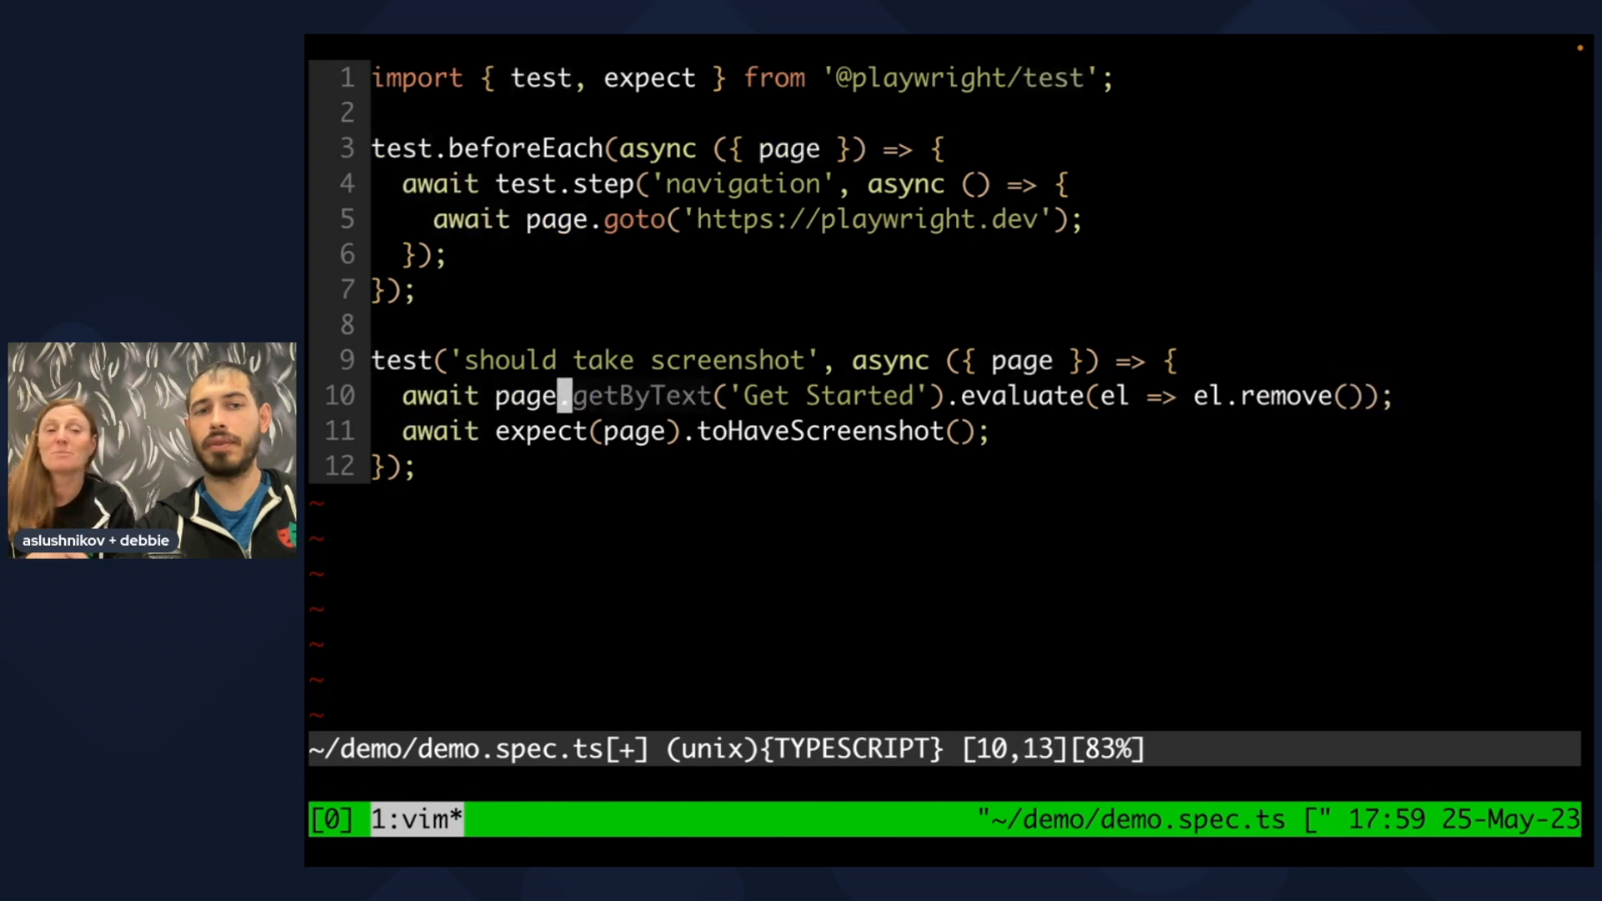
text(:wq)
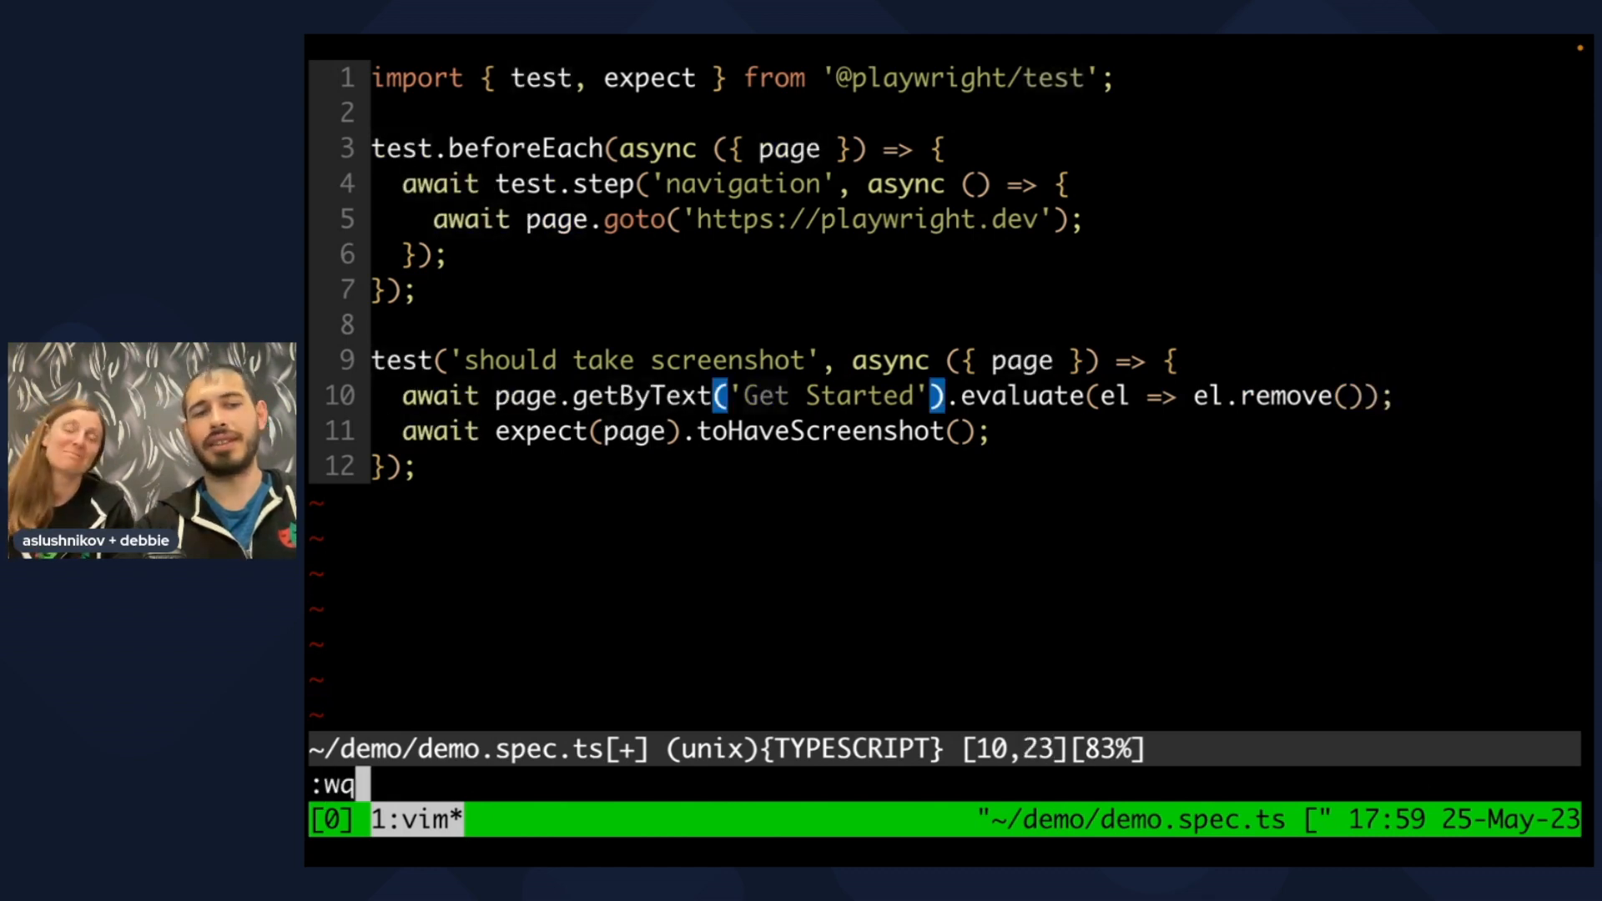
key(Return)
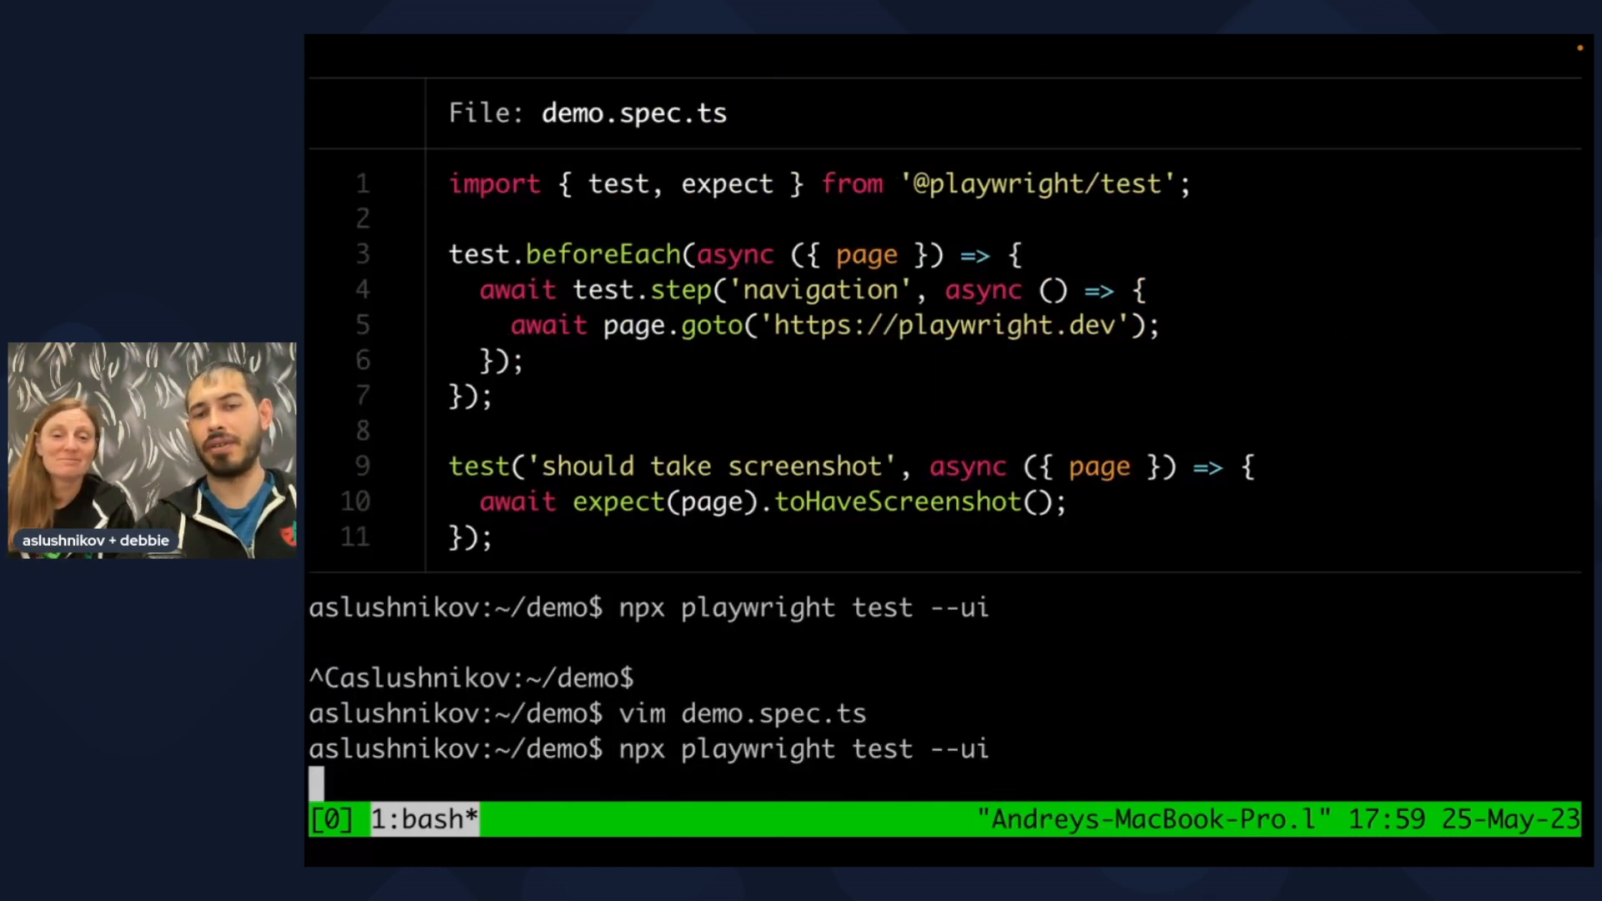
Relaunch UI mode, run 'should take screenshot', and view its steps.
key(Return)
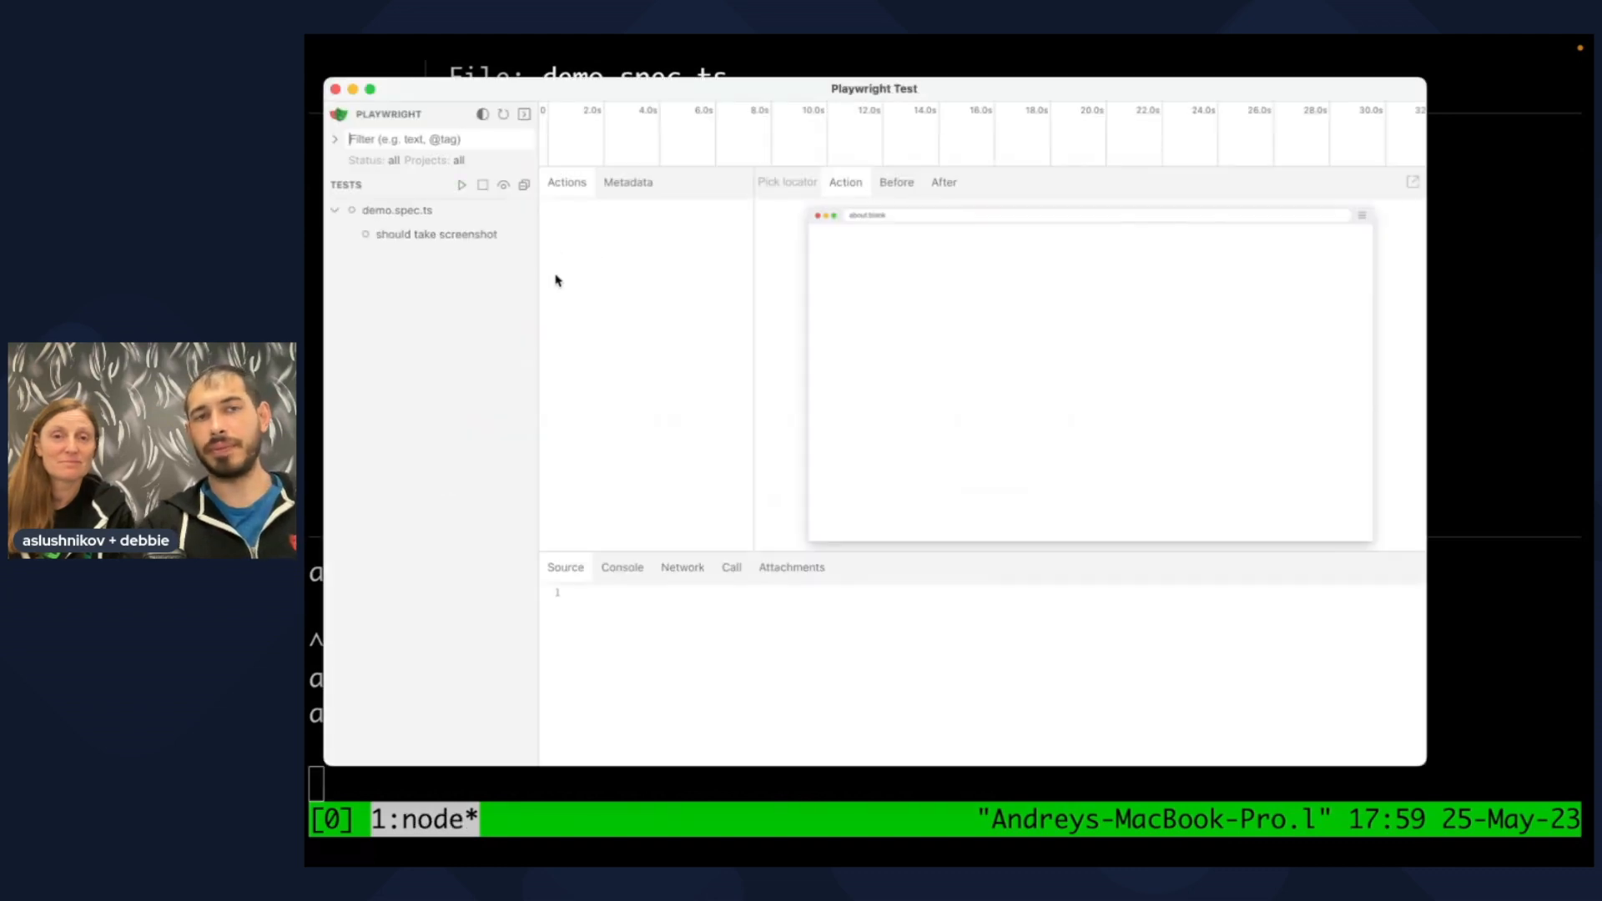
click(461, 185)
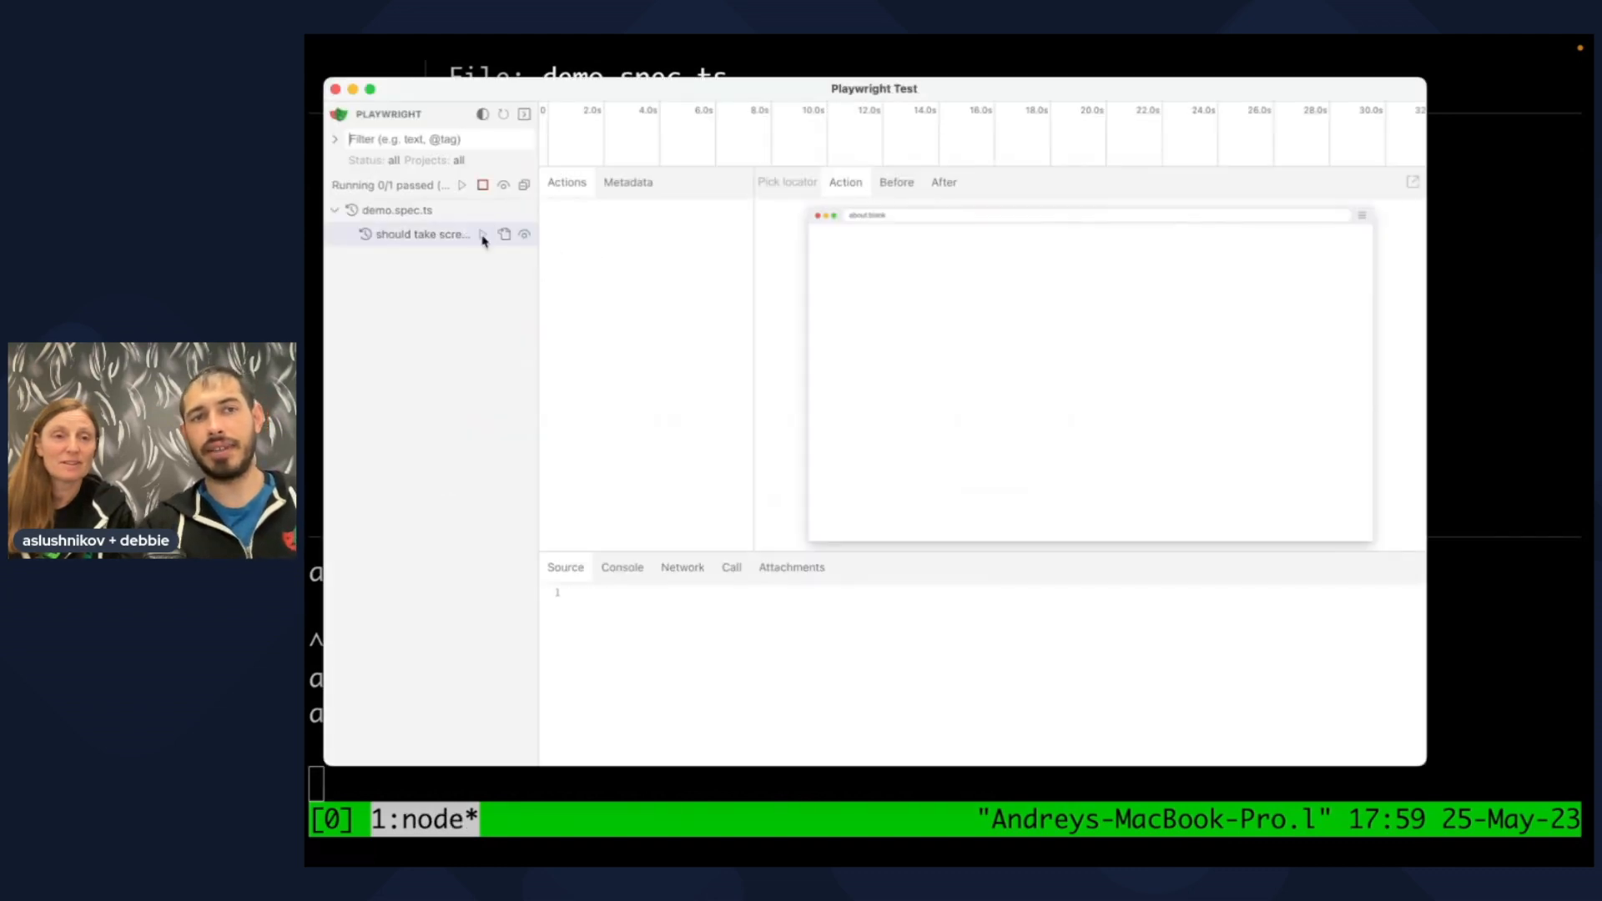
click(420, 234)
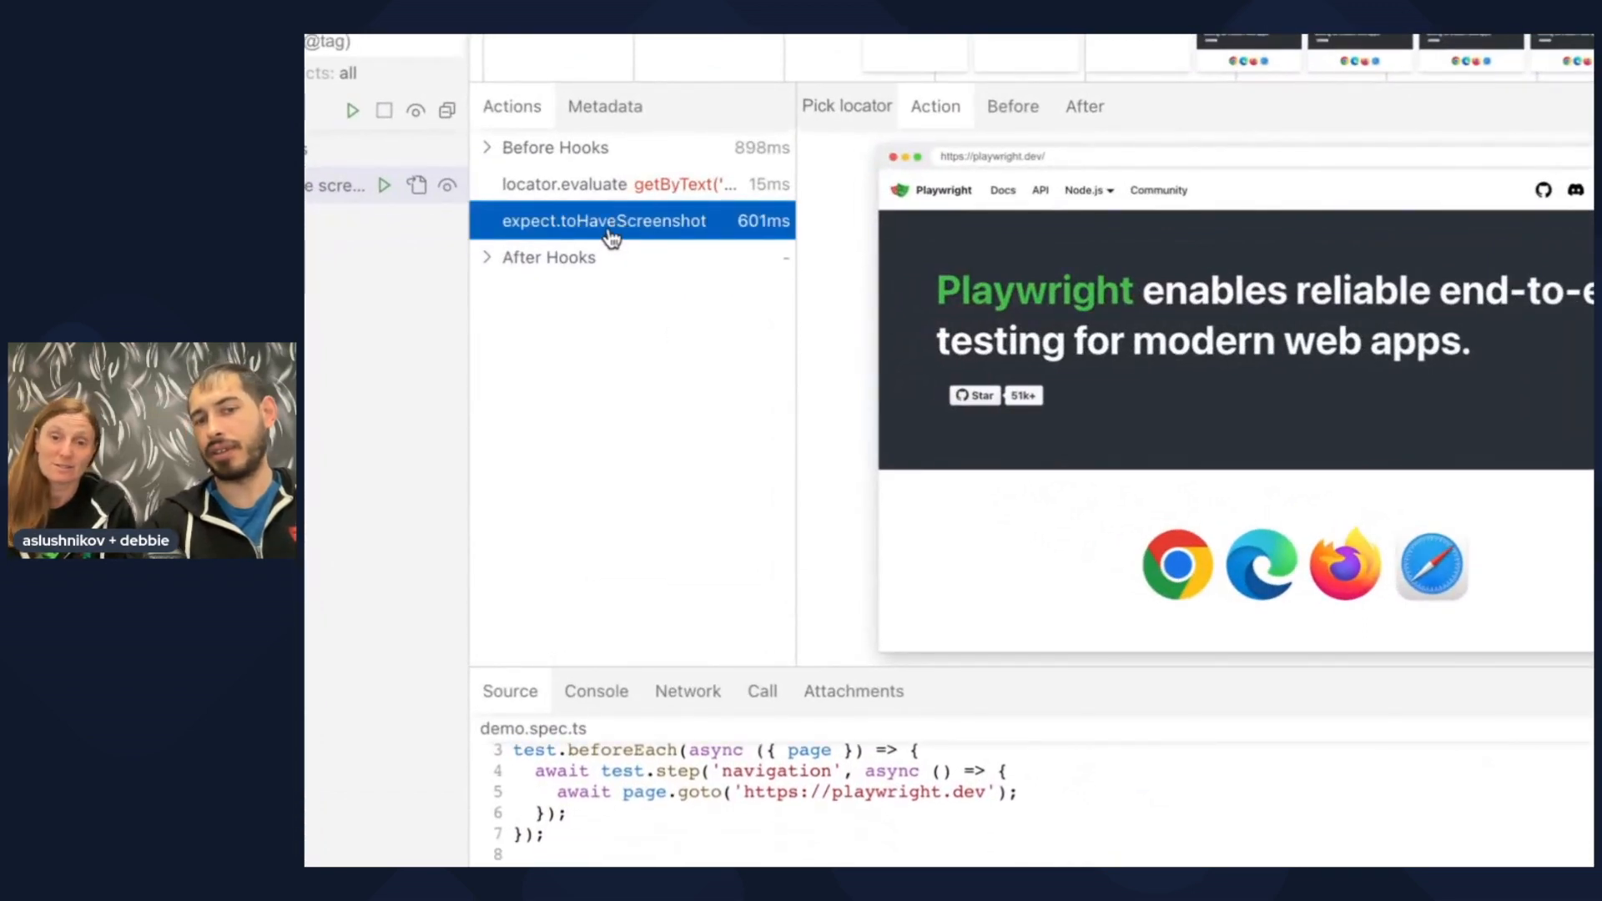
mouse_move(807, 642)
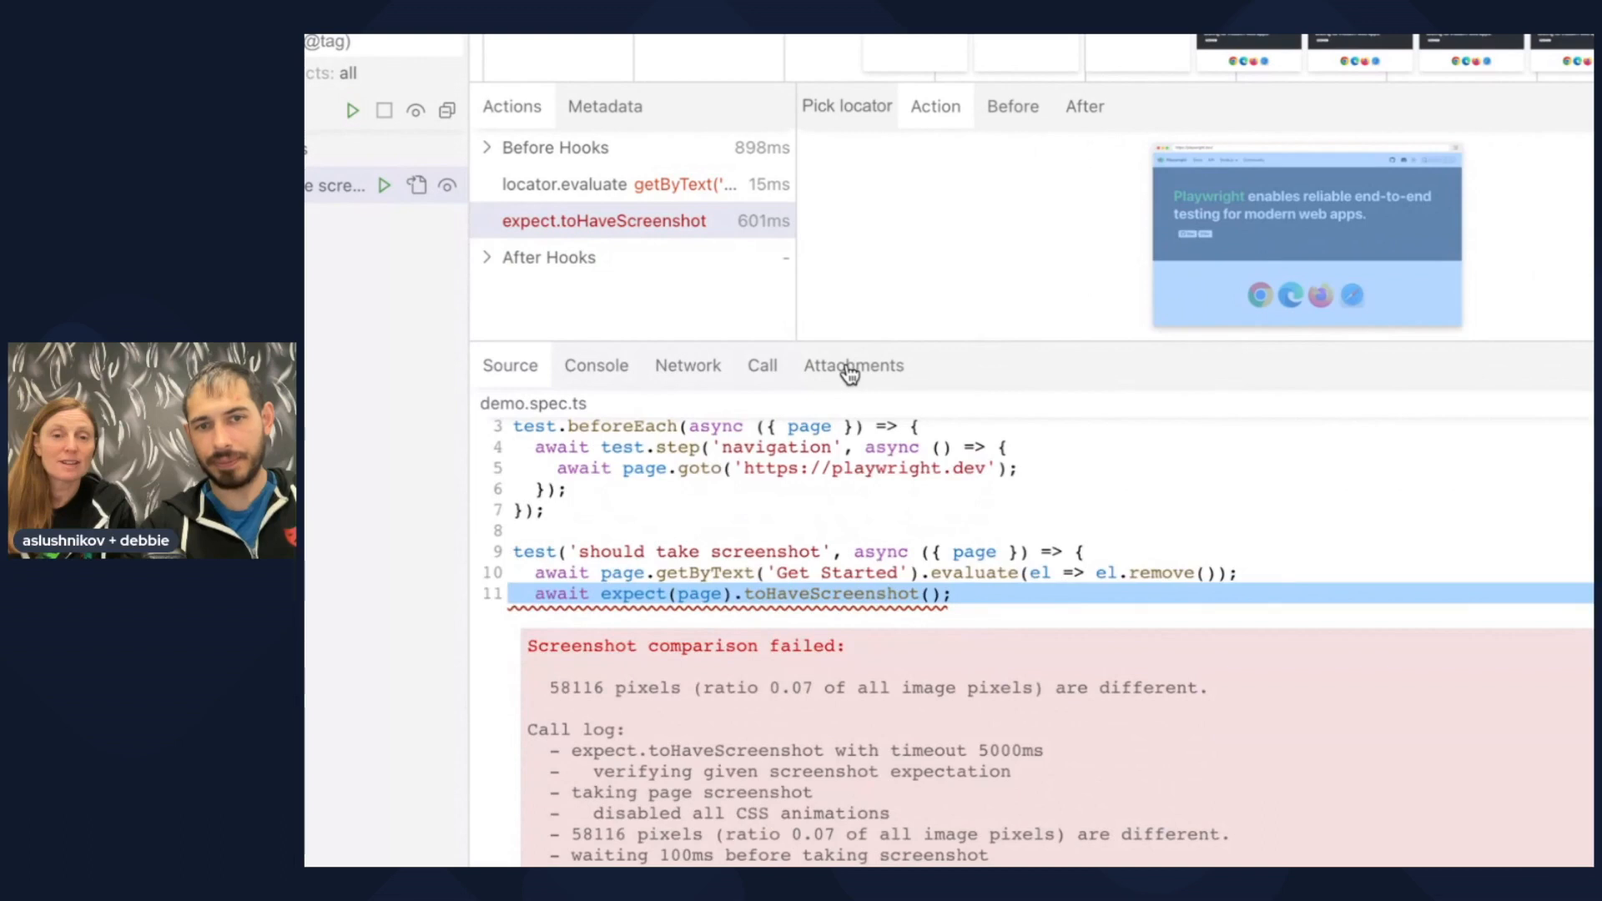
Show the screenshot diff attachment for the failed comparison.
click(853, 365)
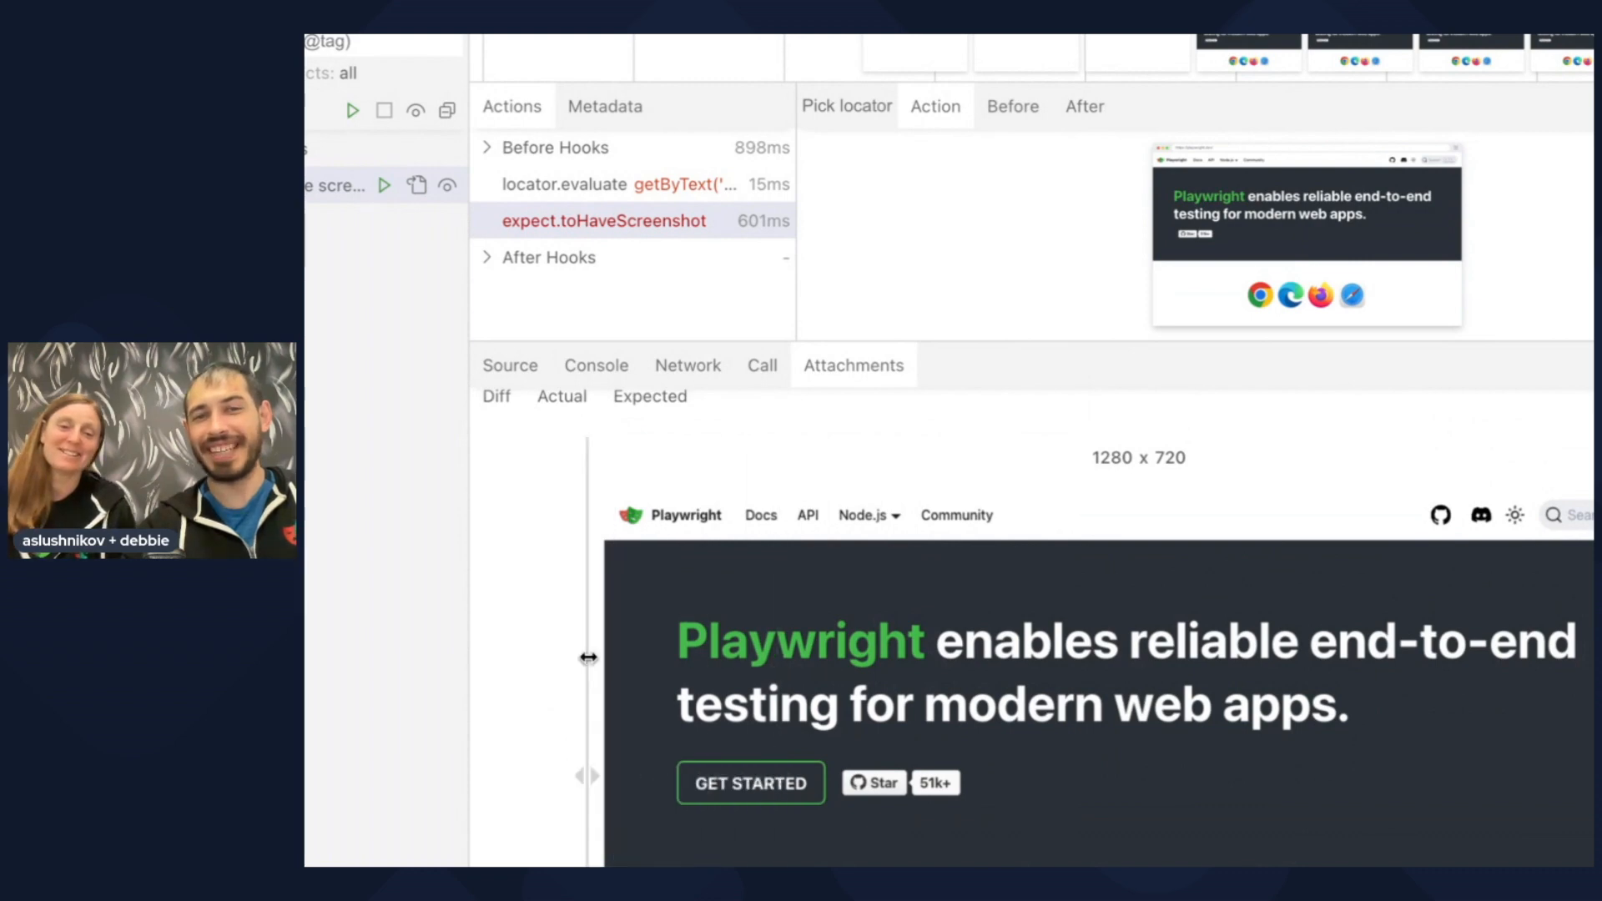
mouse_move(979, 345)
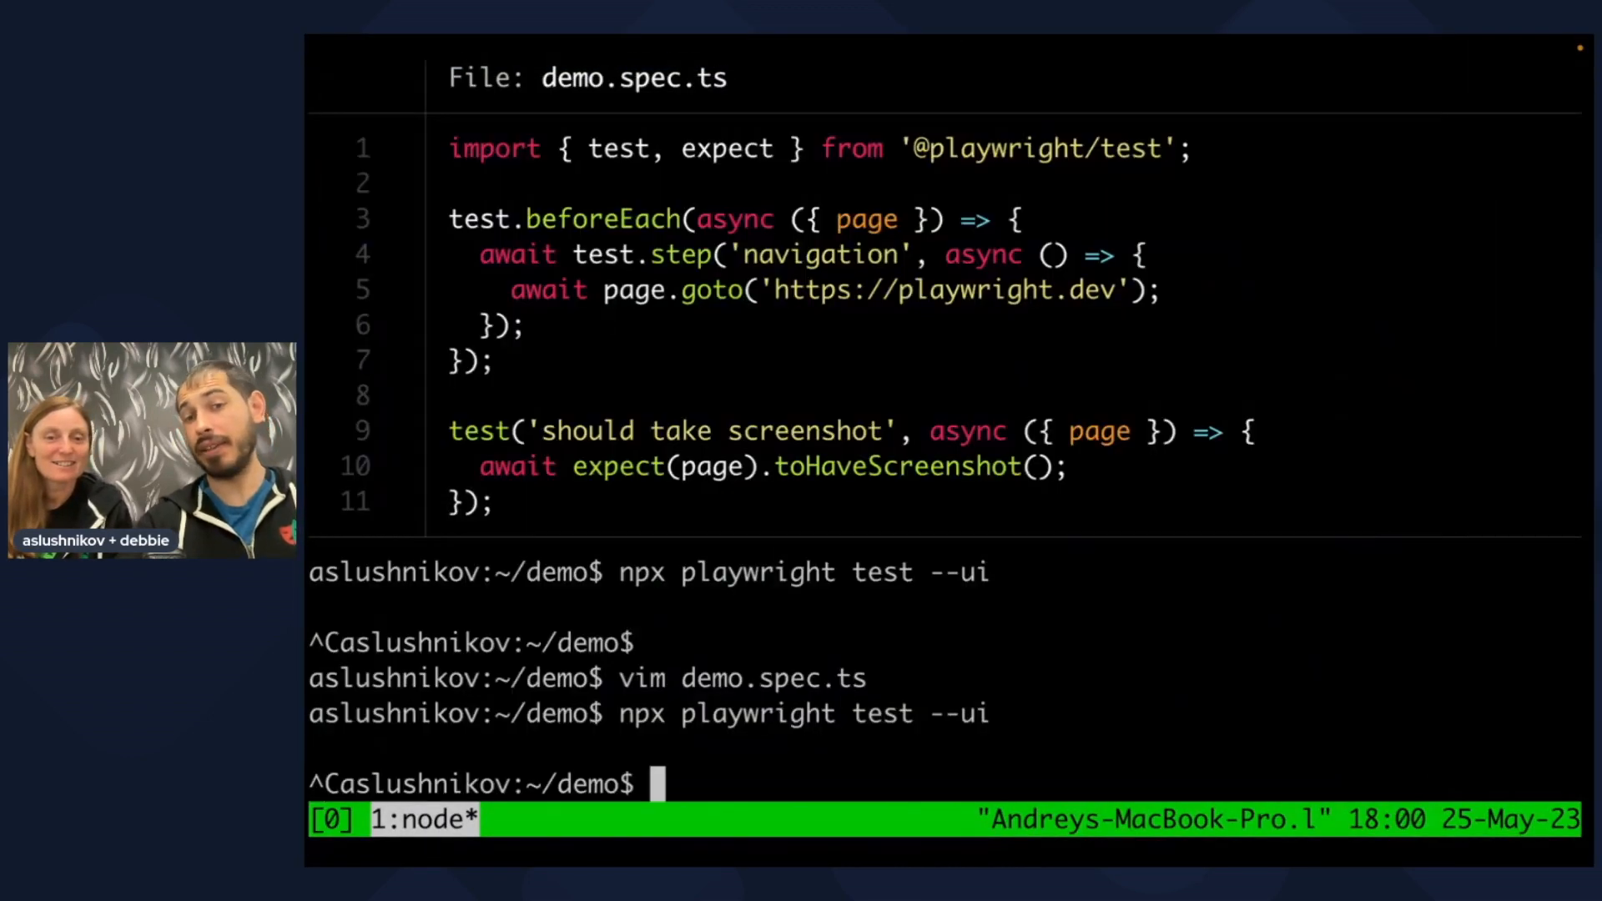
Run the test with `--trace on`, then enter show-trace for the demo-should-take-screenshot results.
text(npx playwright test --trace on)
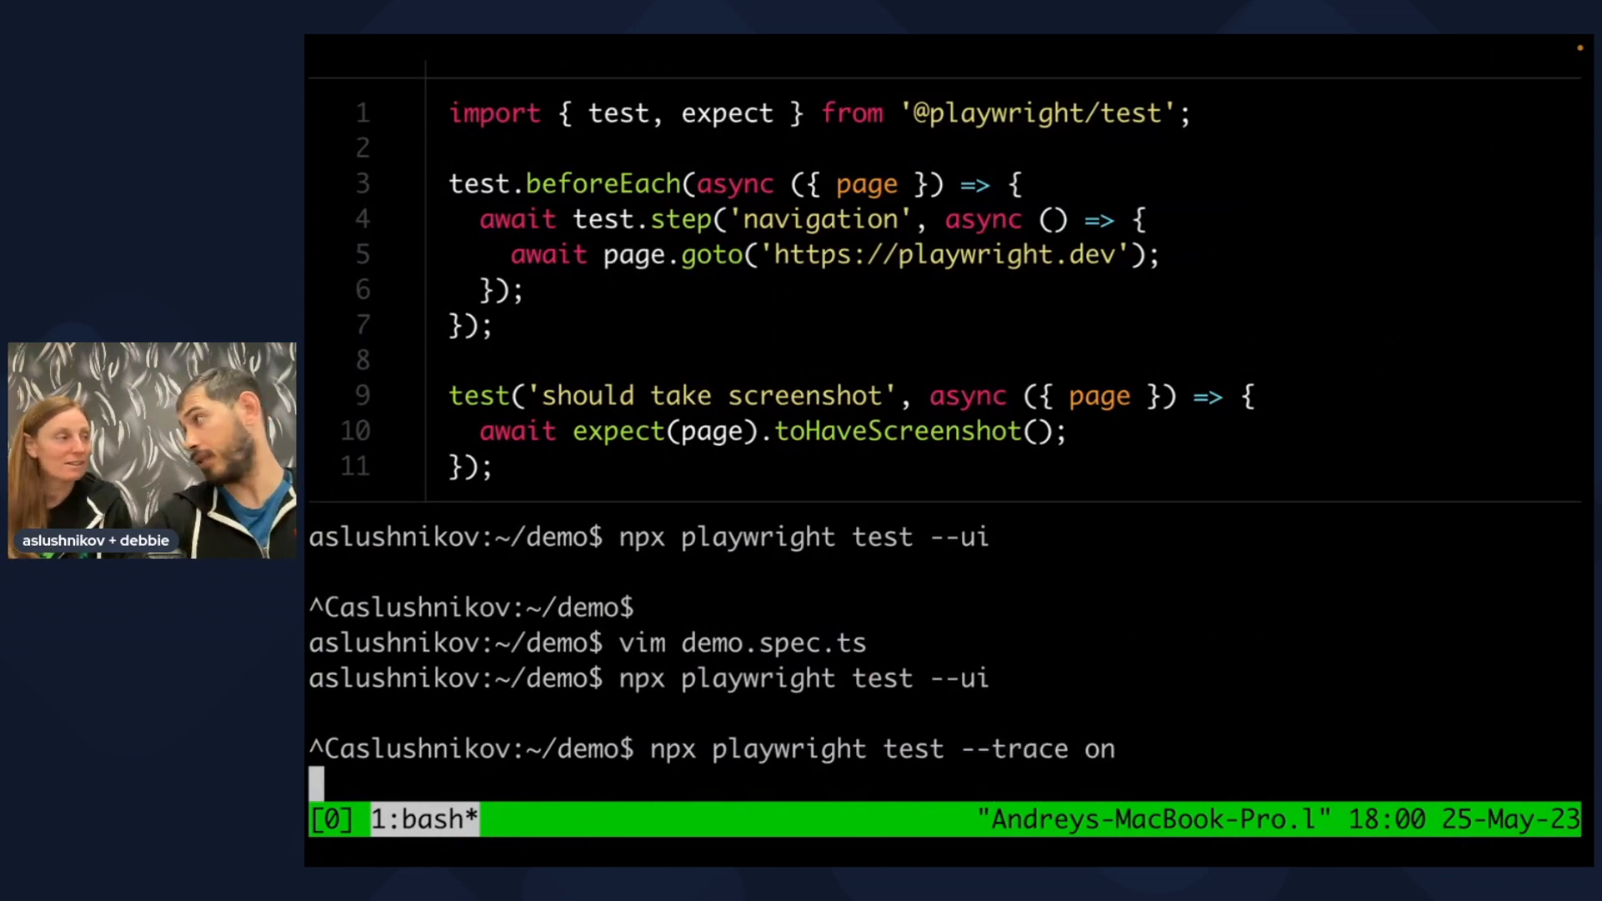
key(Return)
text(np)
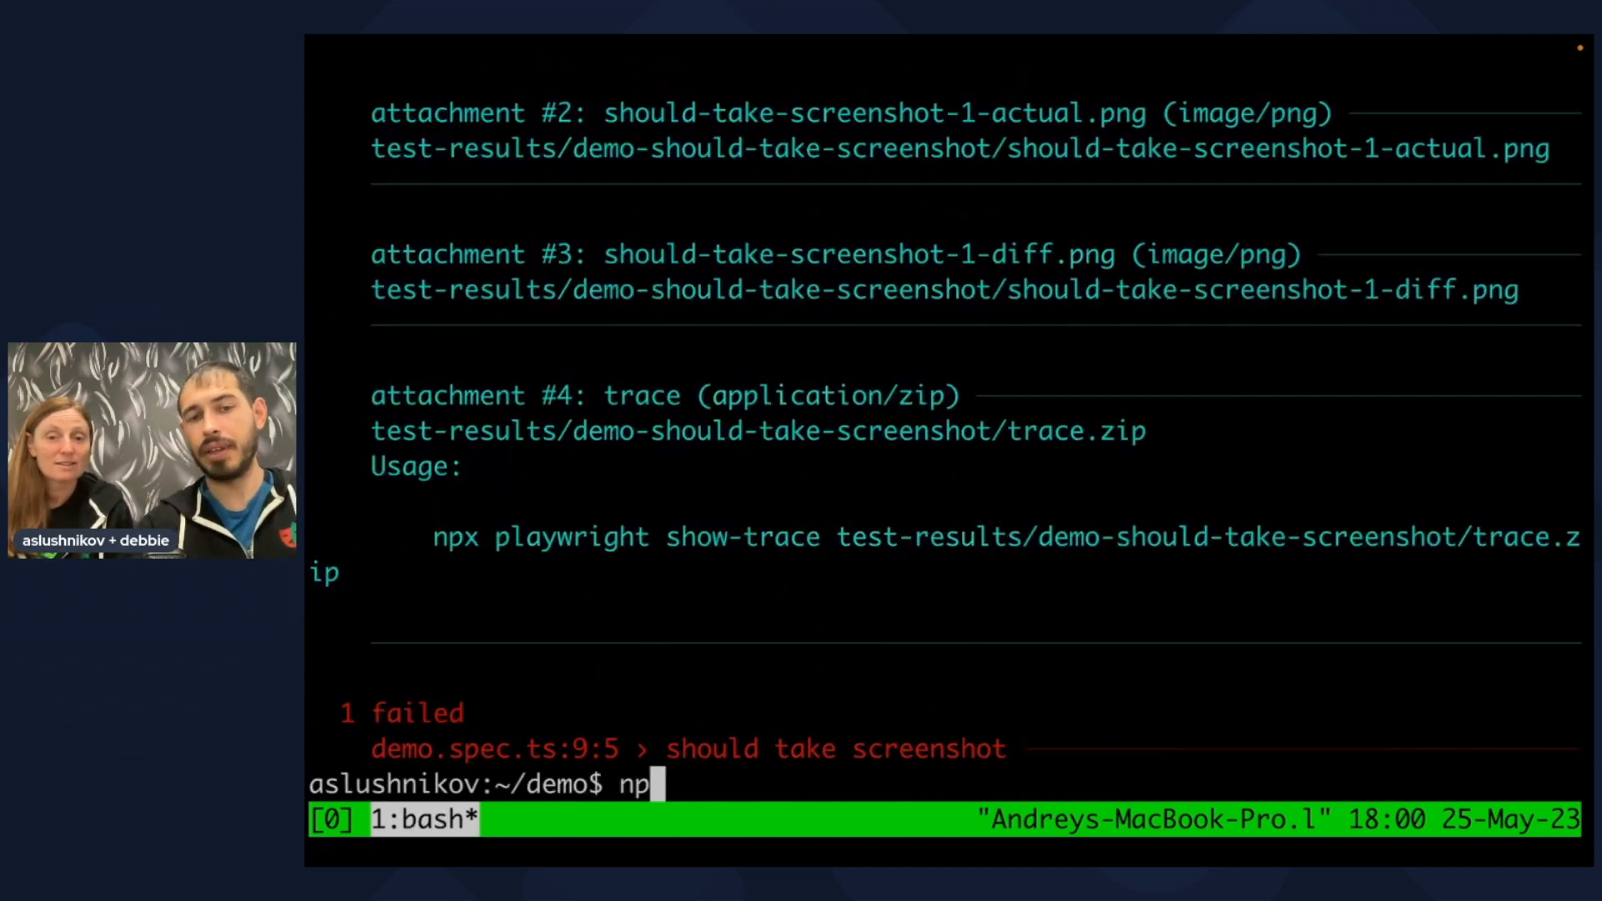
text(x playwright show)
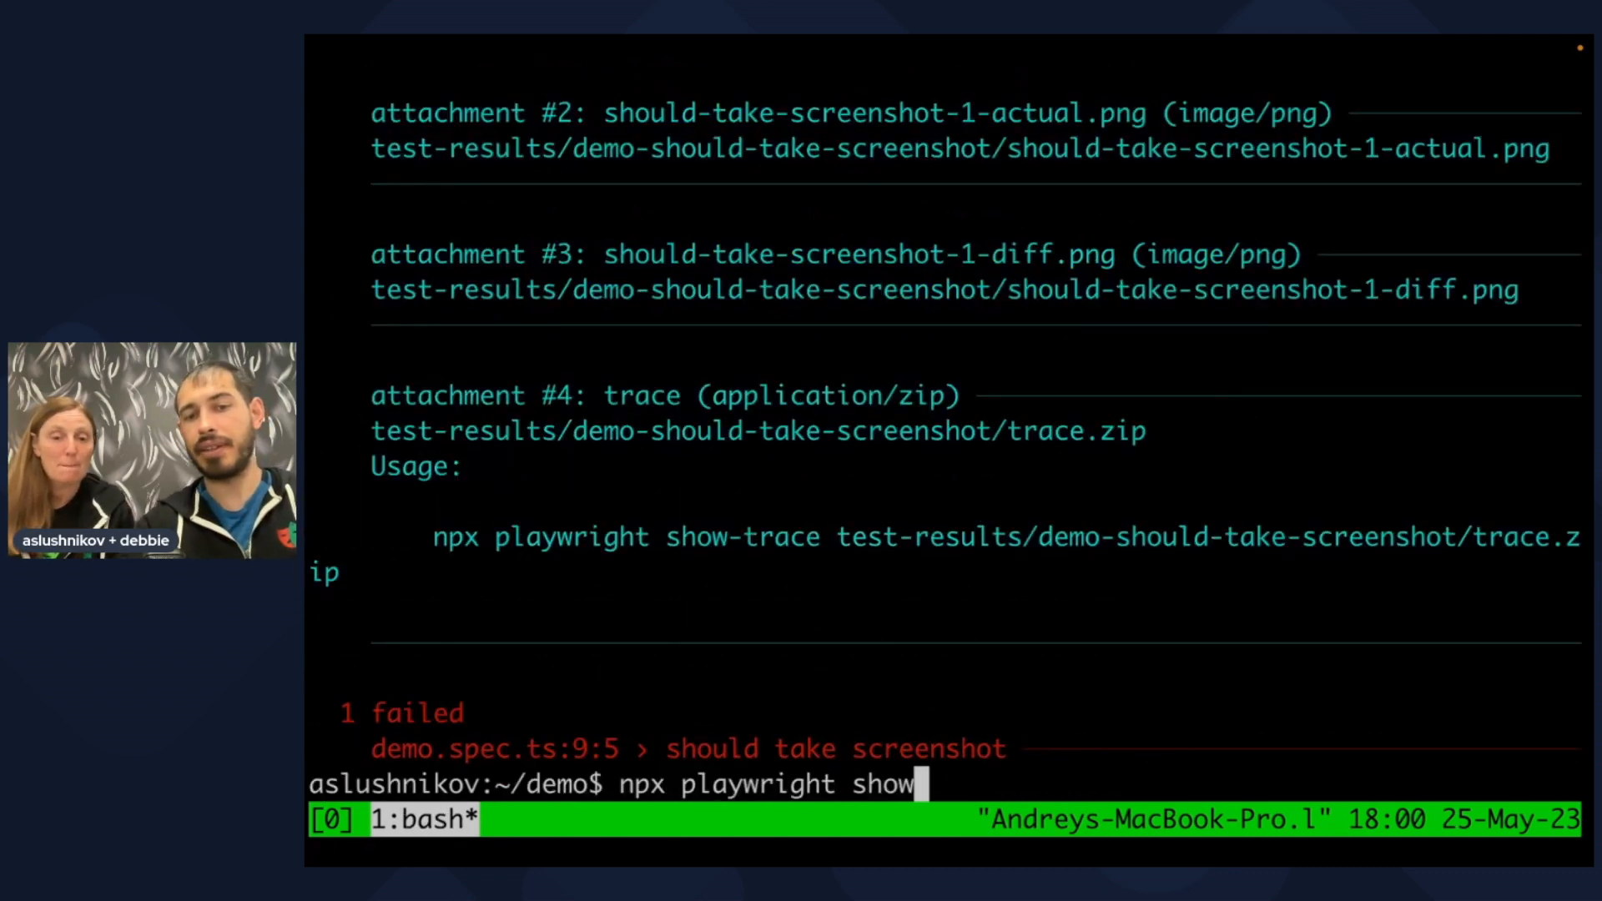
text(-trace)
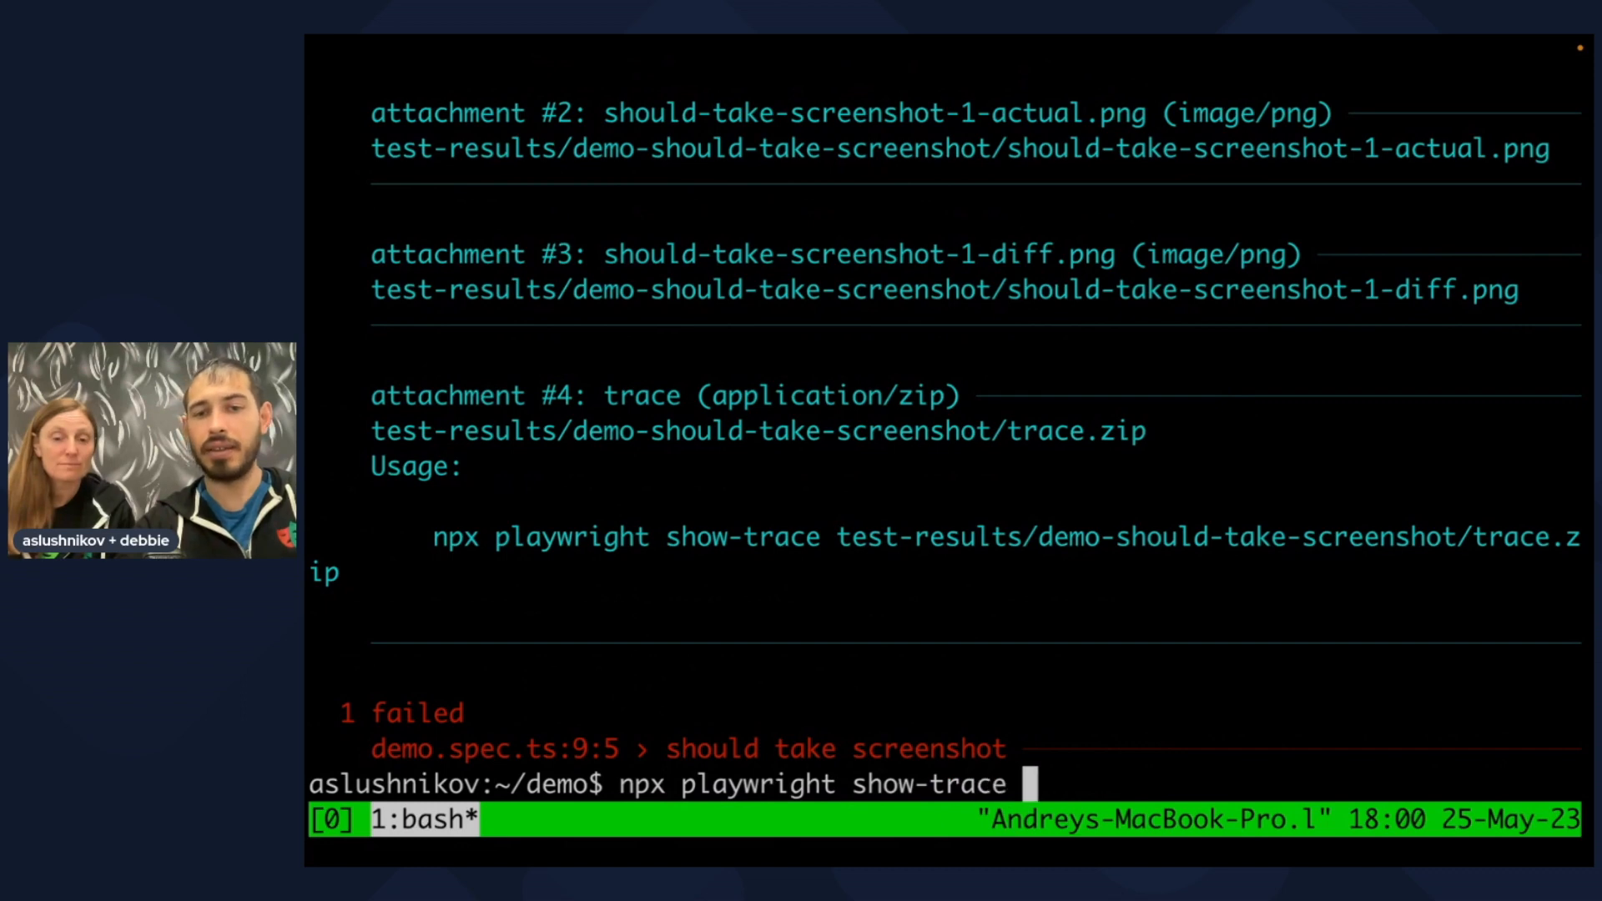
text(test-results/demo-should-take-screenshot/trace.zip)
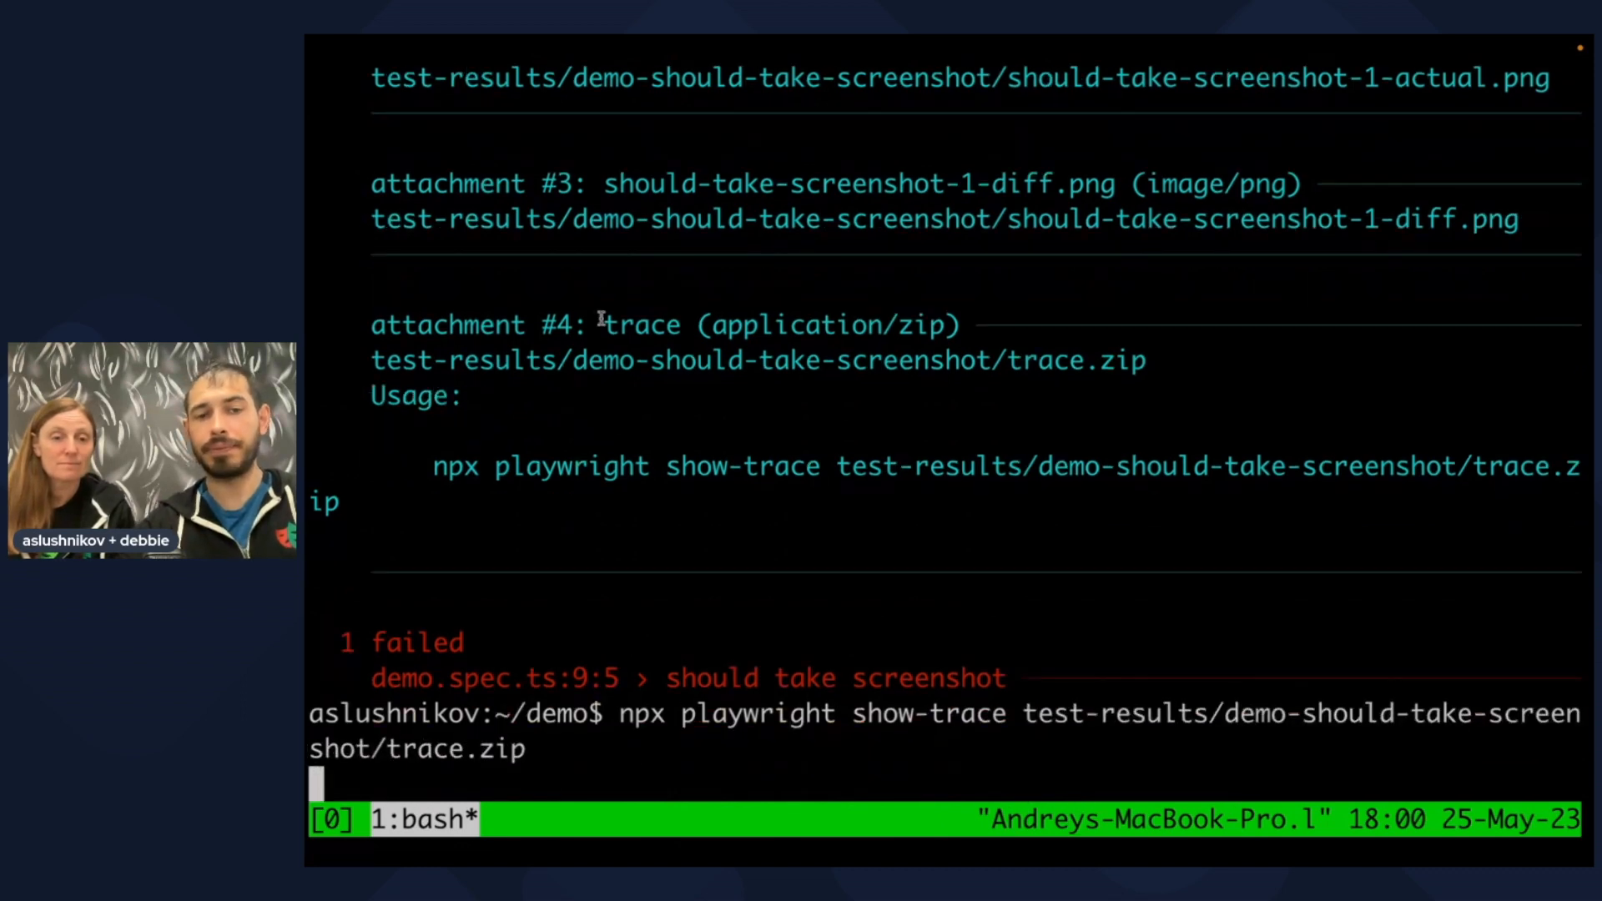
Open the trace, inspect Before Hooks fixtures, and view the toHaveScreenshot call log.
key(Return)
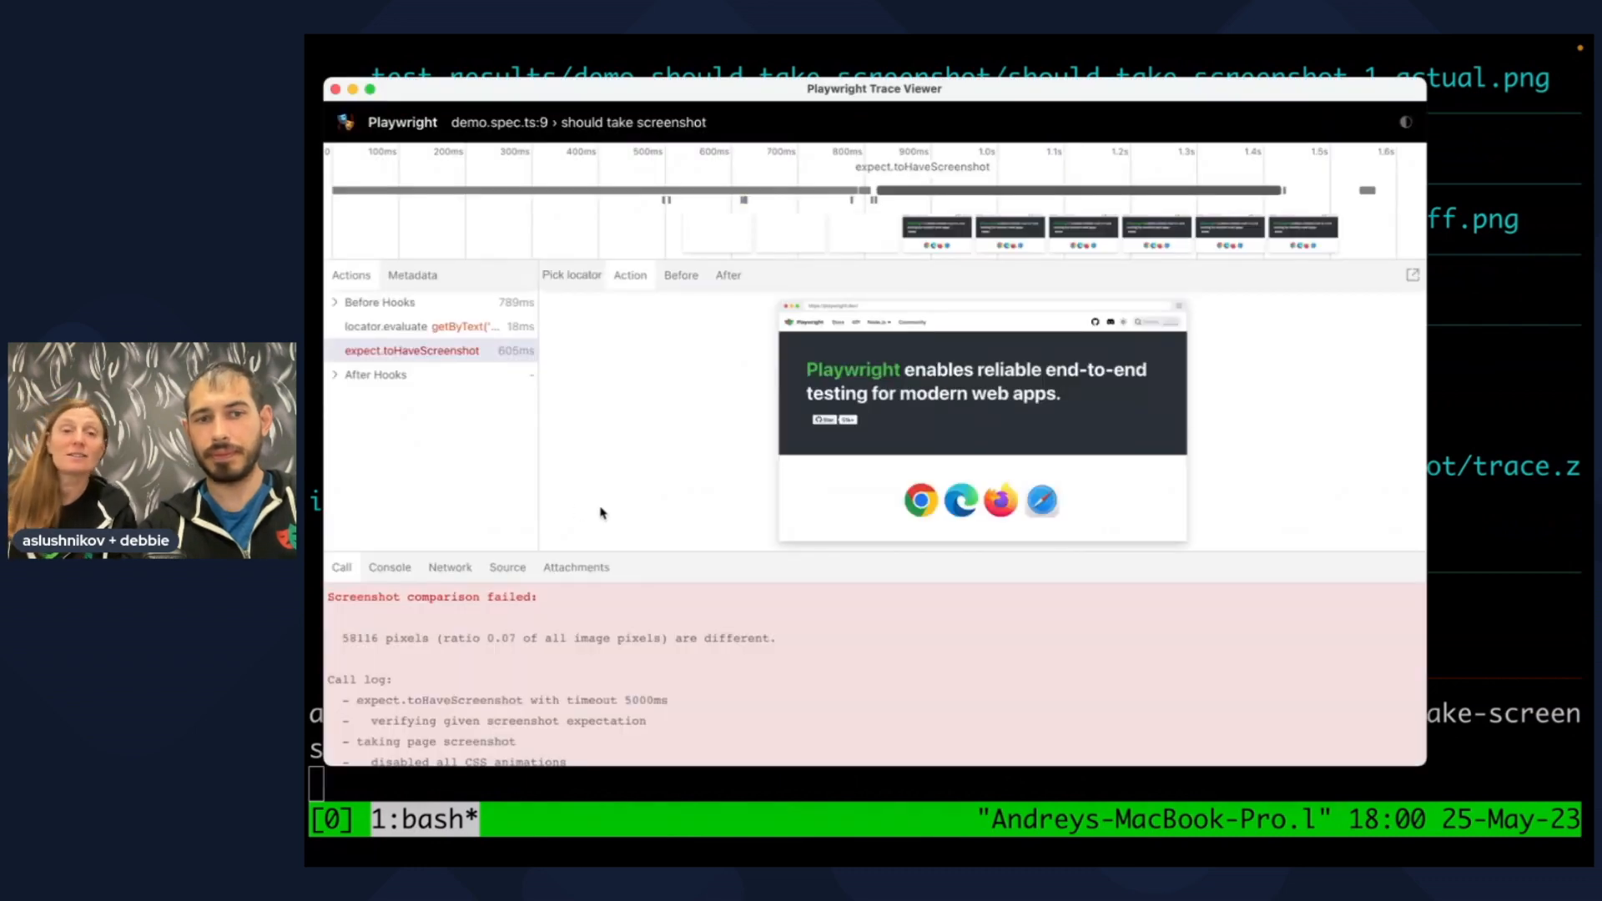
click(410, 350)
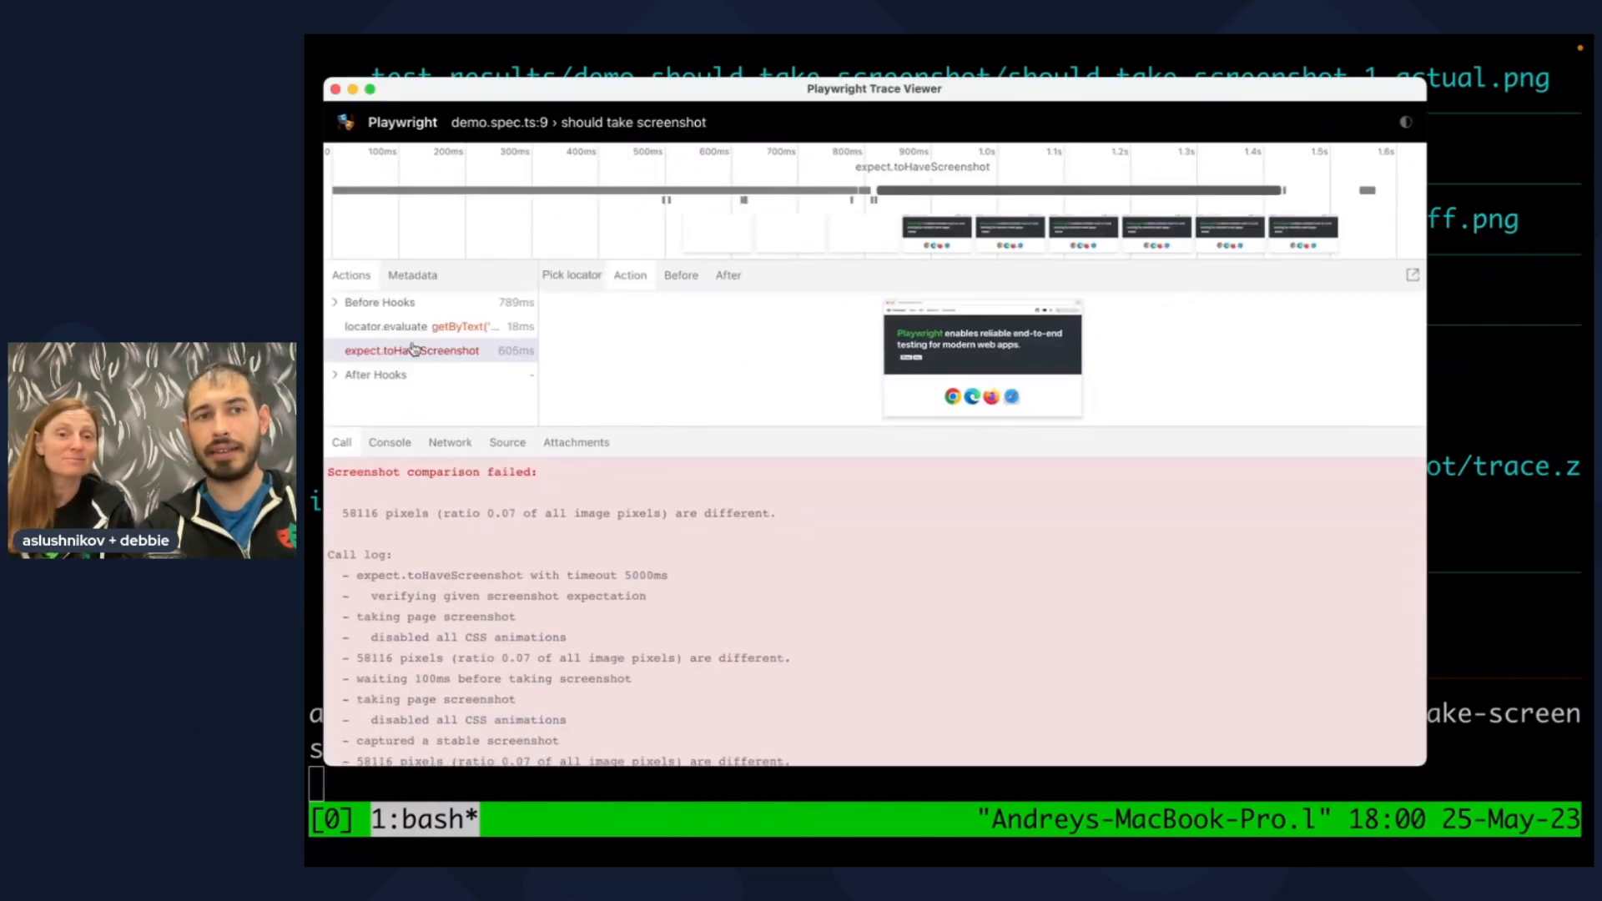
click(337, 302)
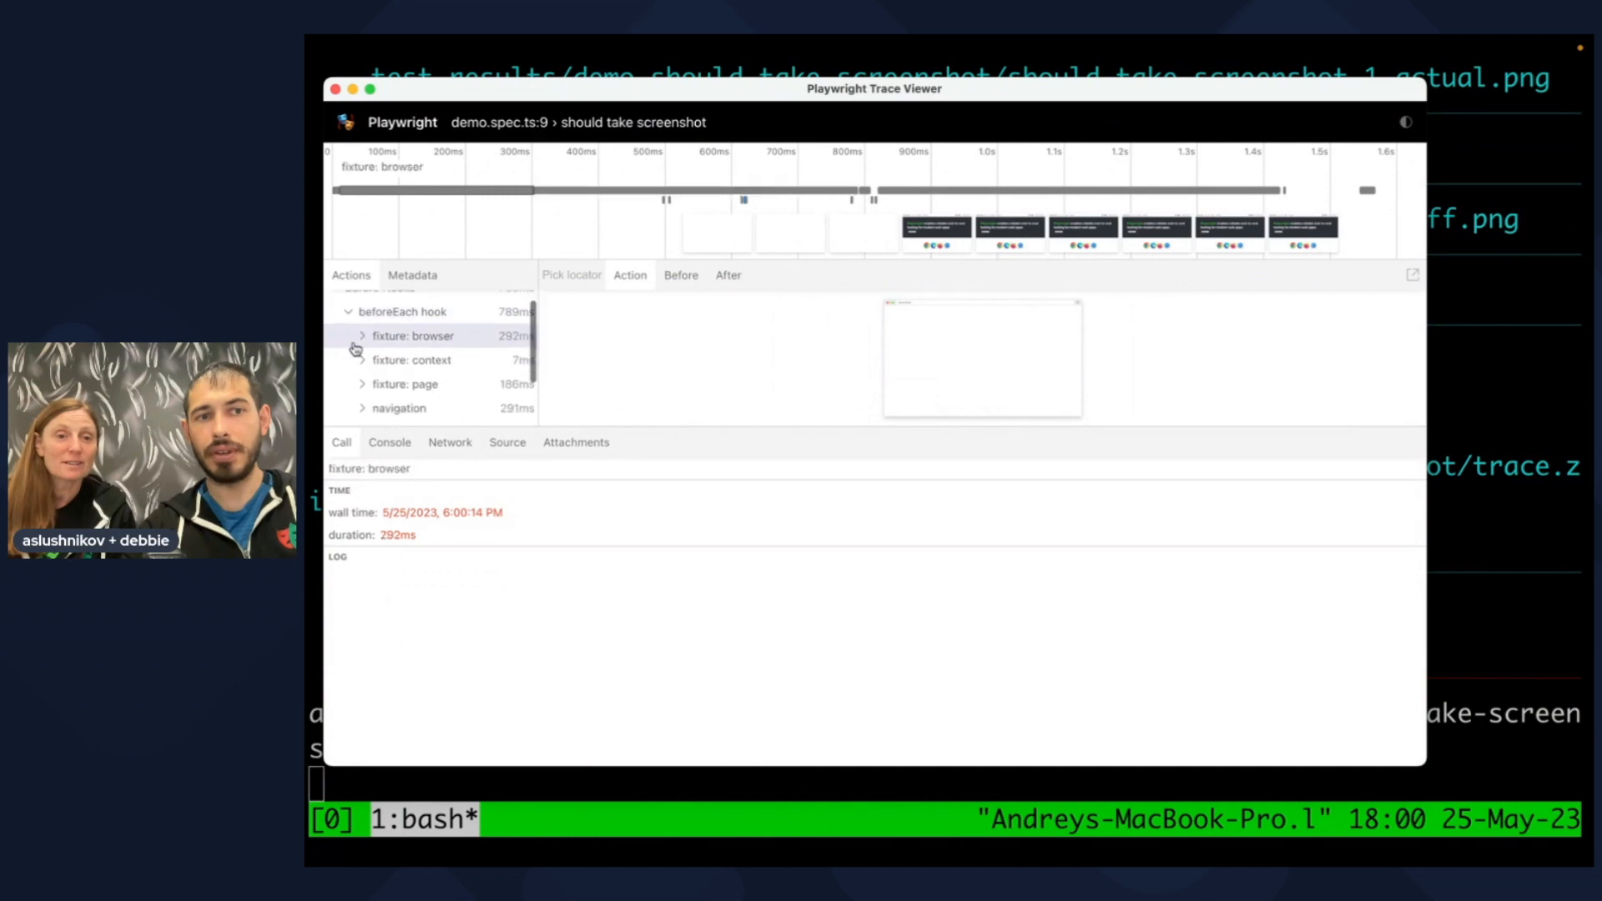
click(412, 390)
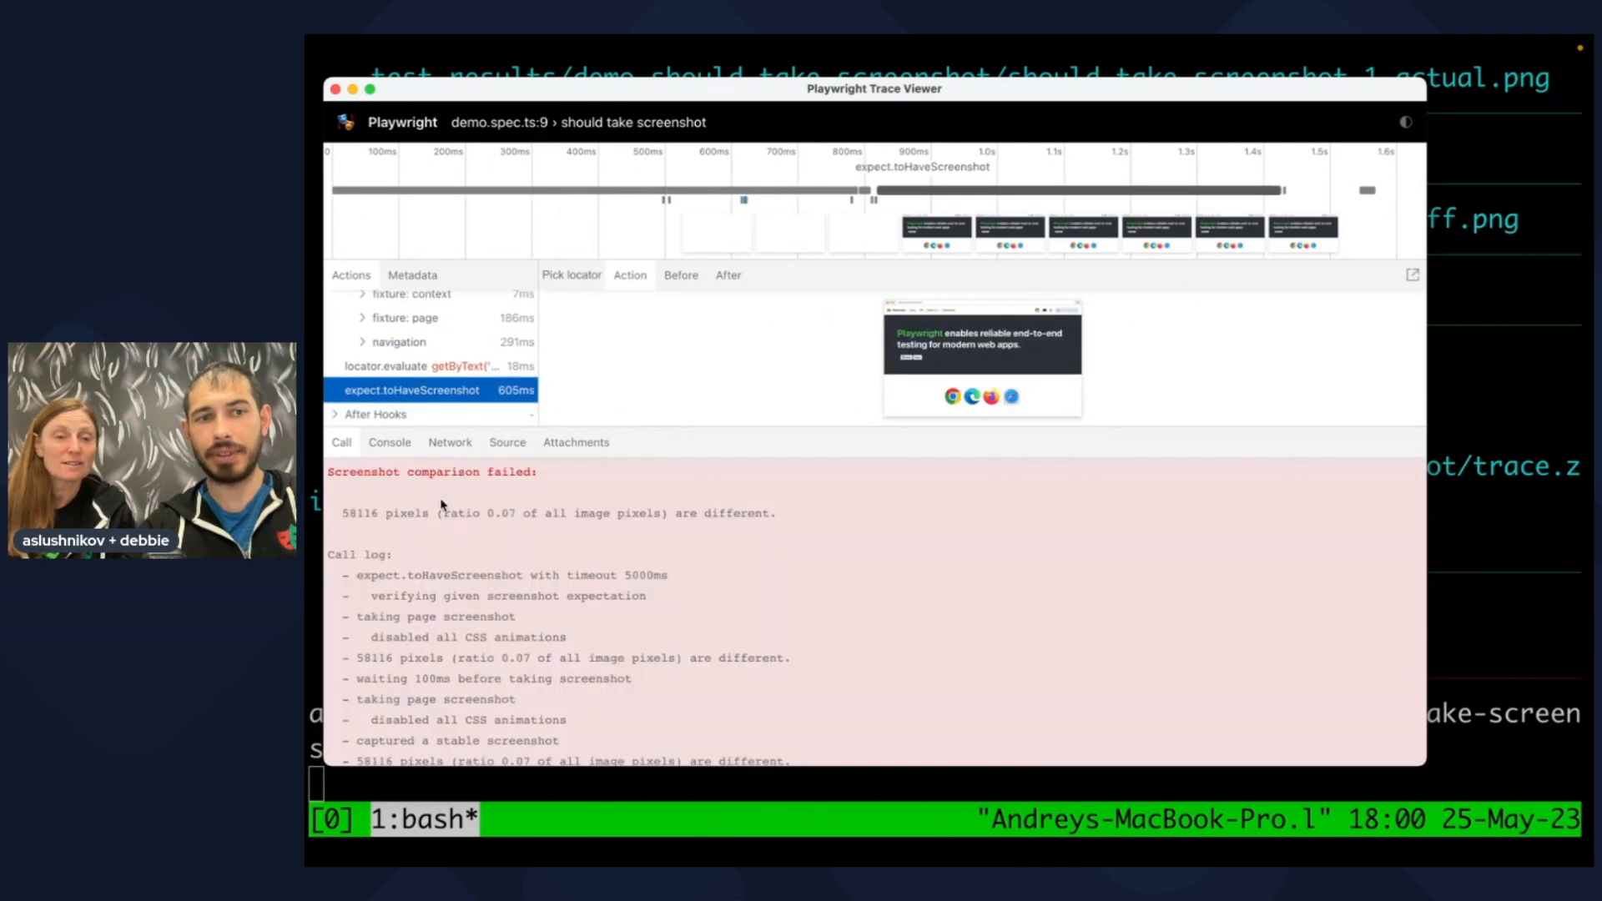
click(575, 441)
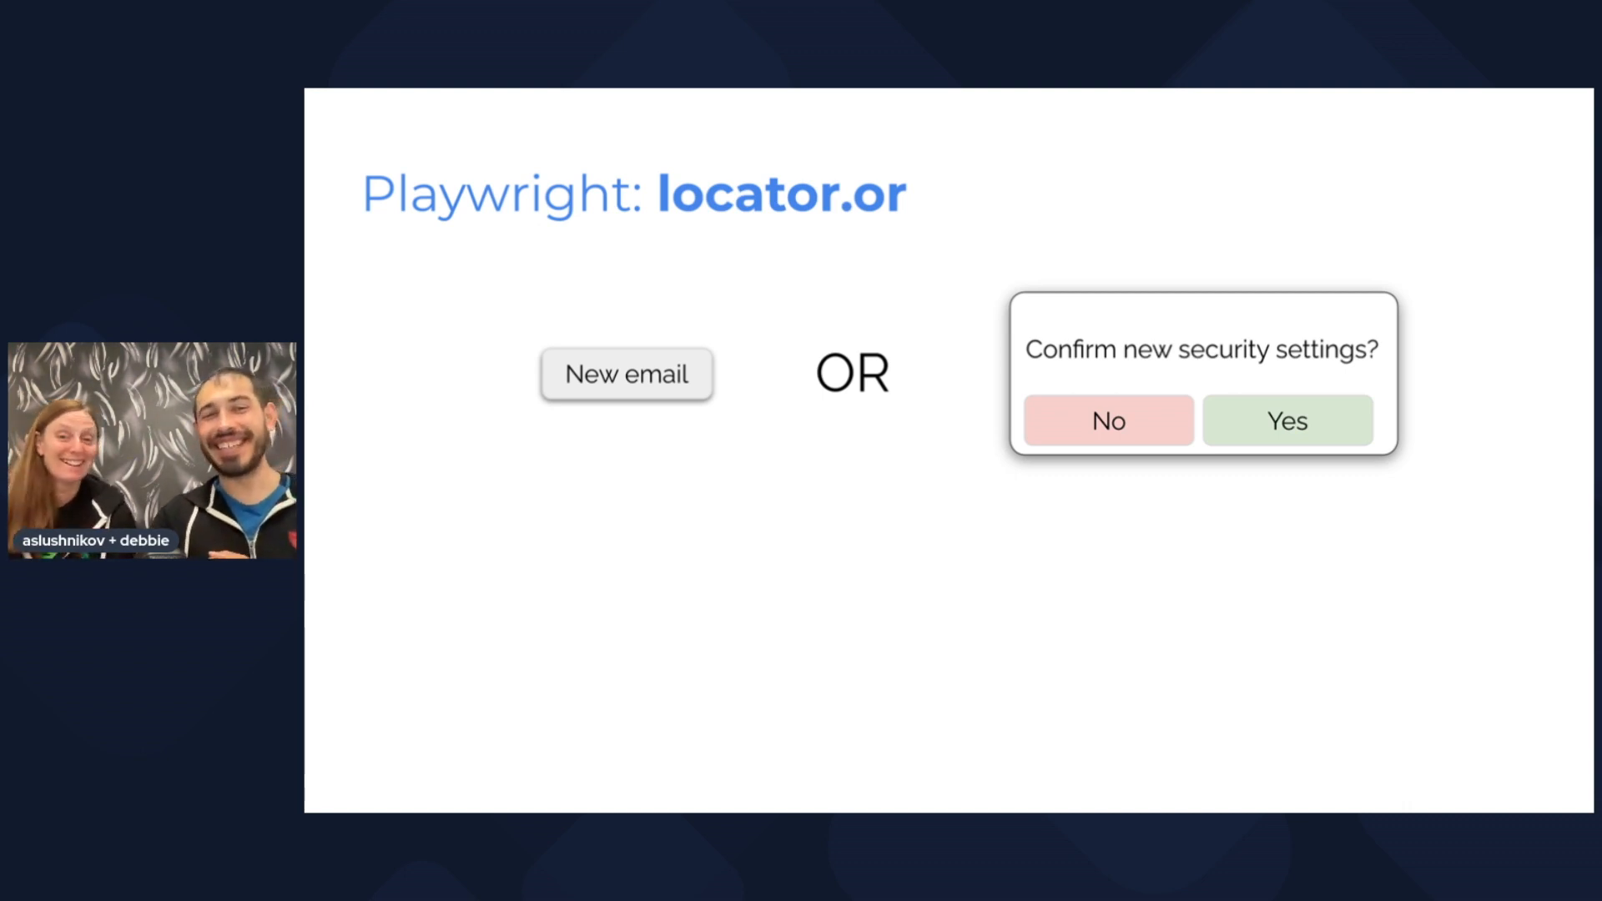
Advance to the 'Playwright: locator hasNot & hasNotText' slide.
key(Right)
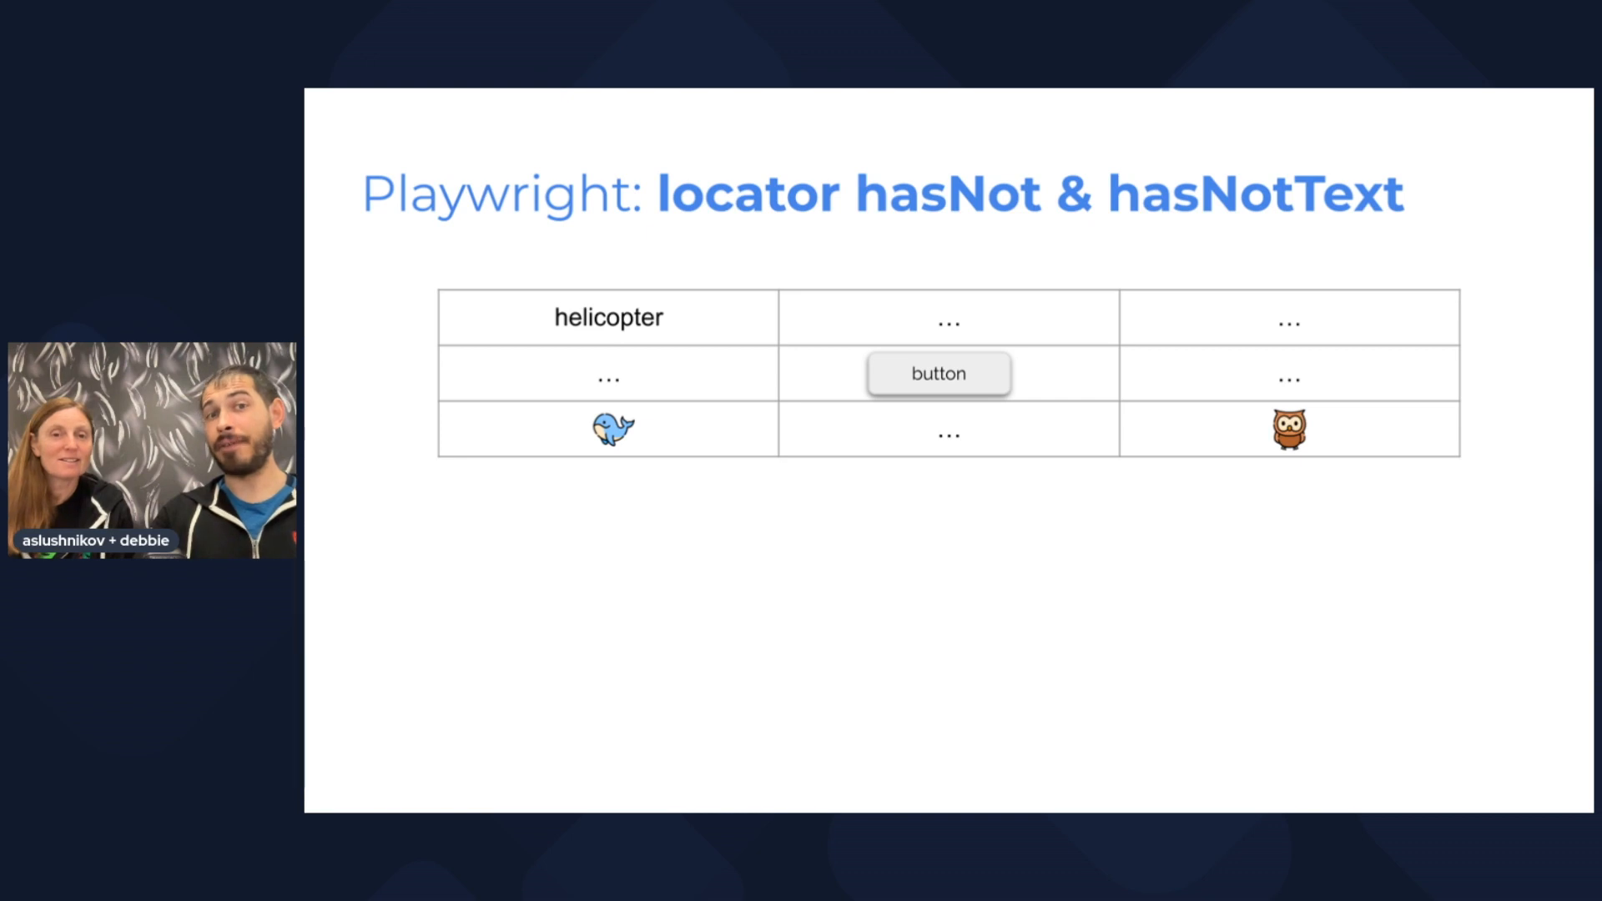